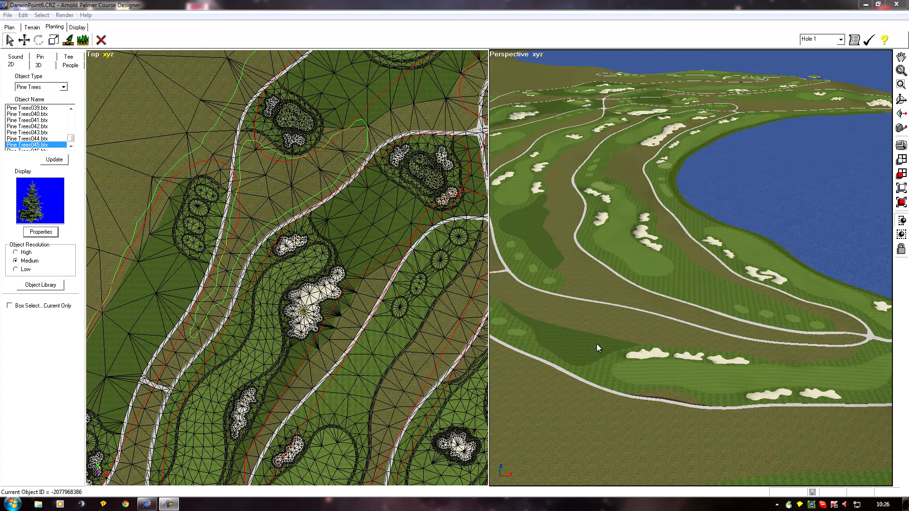
pyautogui.moveTo(269, 208)
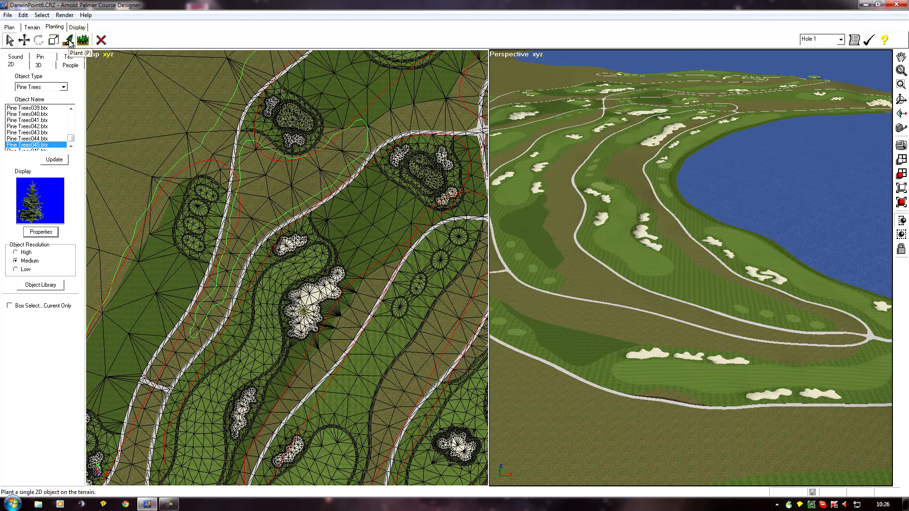
# Activate the single-tree Plant tool with a pine tree model chosen.
pyautogui.click(67, 40)
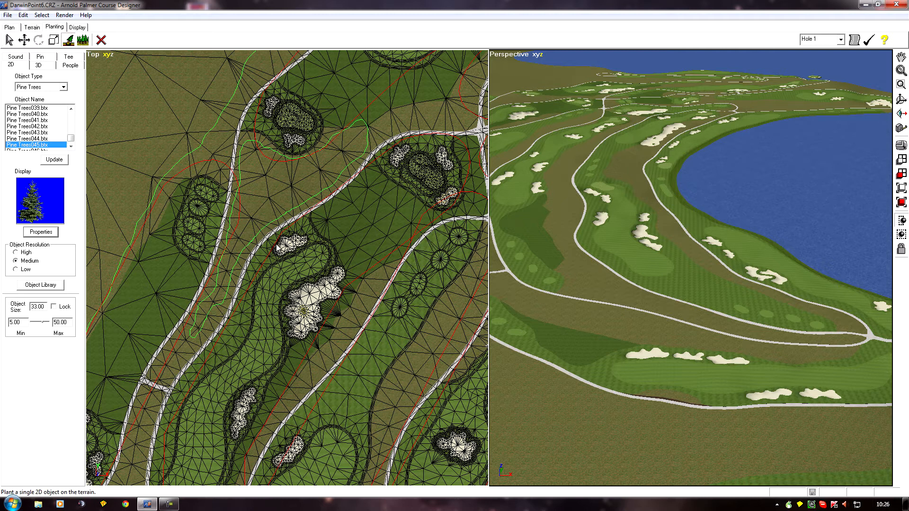
pyautogui.moveTo(385, 319)
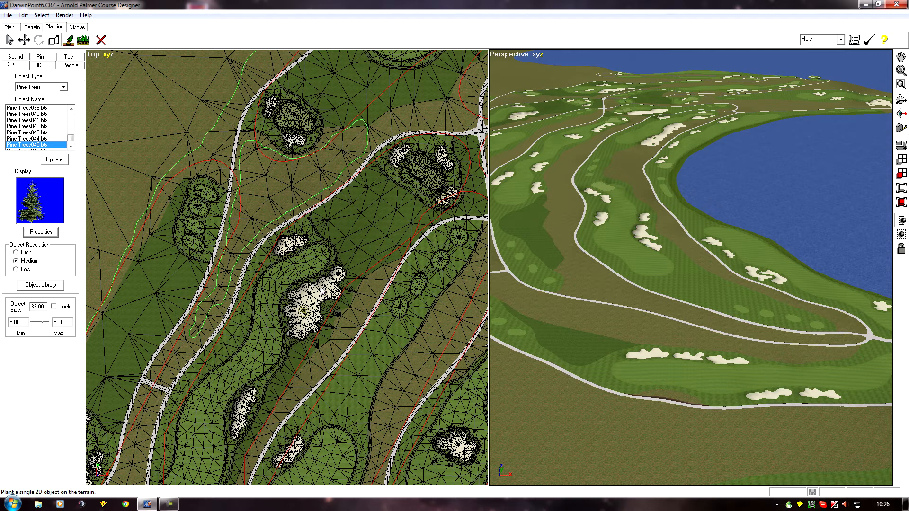
pyautogui.moveTo(604, 275)
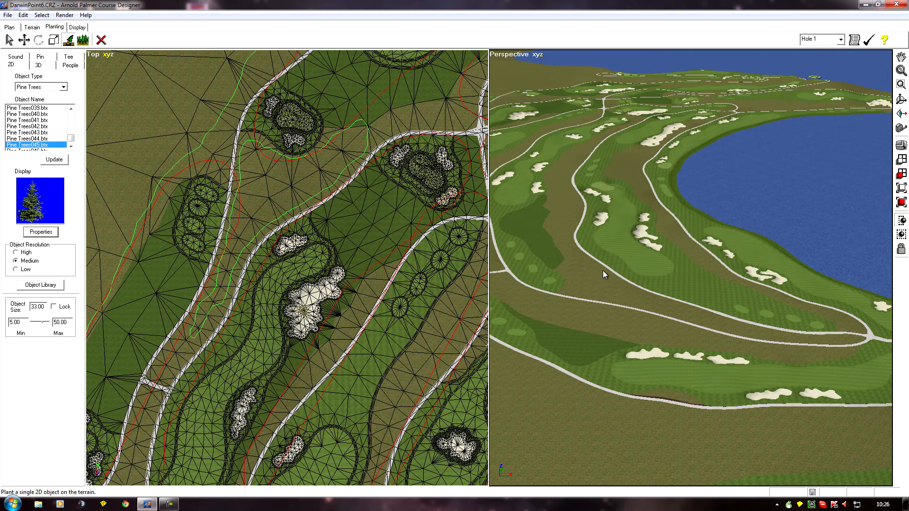
pyautogui.moveTo(335, 303)
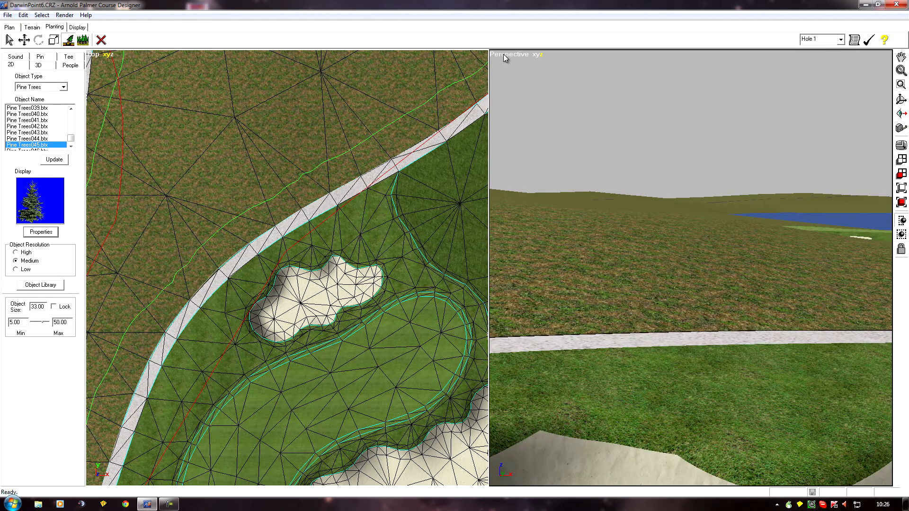
# Bring the rough beside the cart path near the bunker into working view.
pyautogui.rightClick(516, 54)
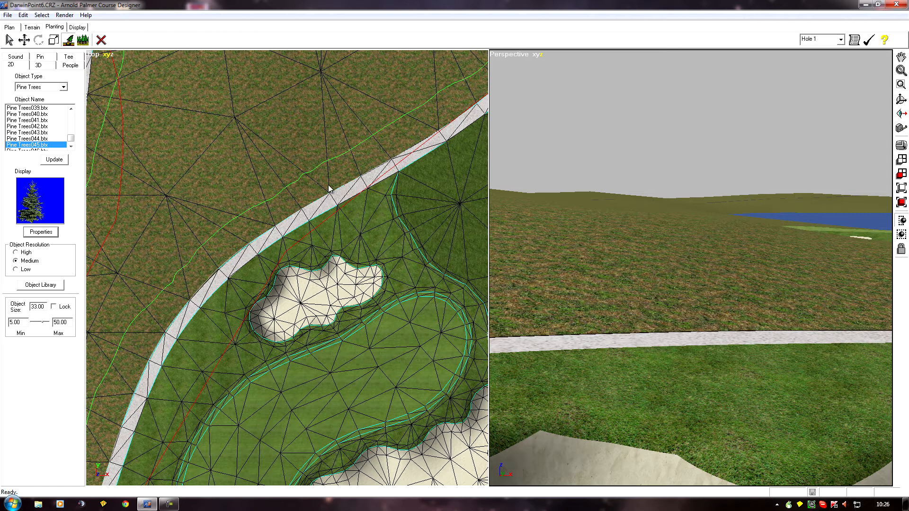
pyautogui.moveTo(331, 184)
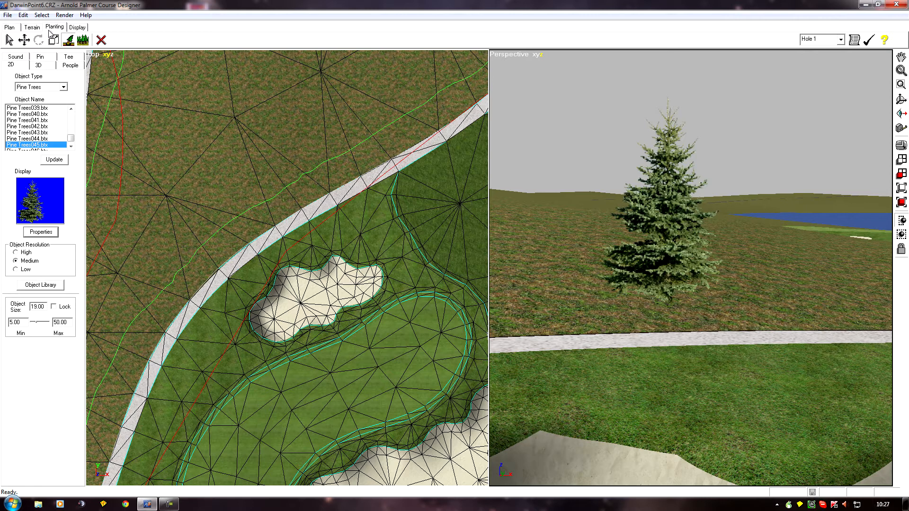
# Plant a pine tree in the rough beyond the cart path.
pyautogui.click(22, 14)
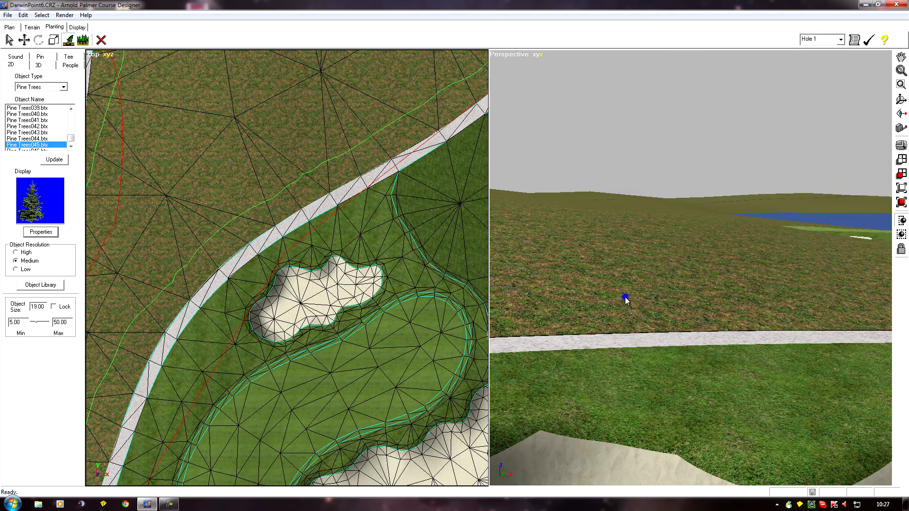
pyautogui.click(624, 300)
pyautogui.write('30')
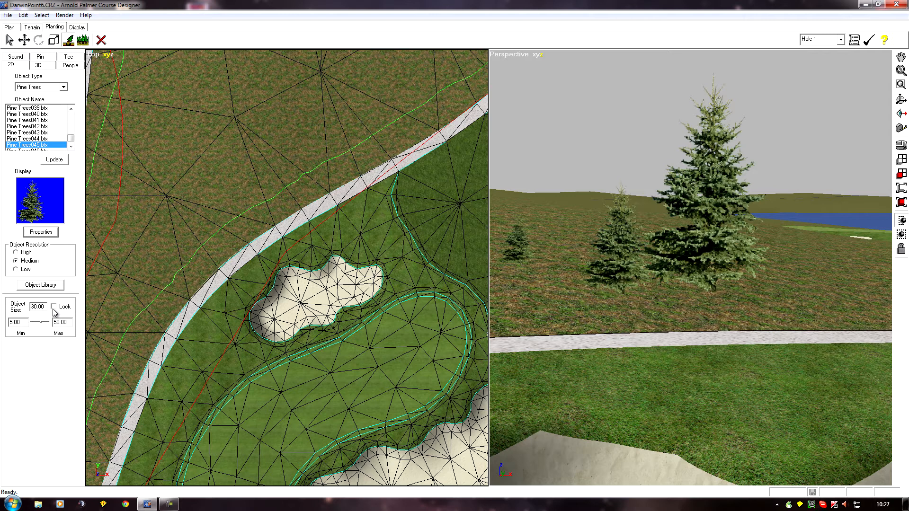
pyautogui.moveTo(56, 312)
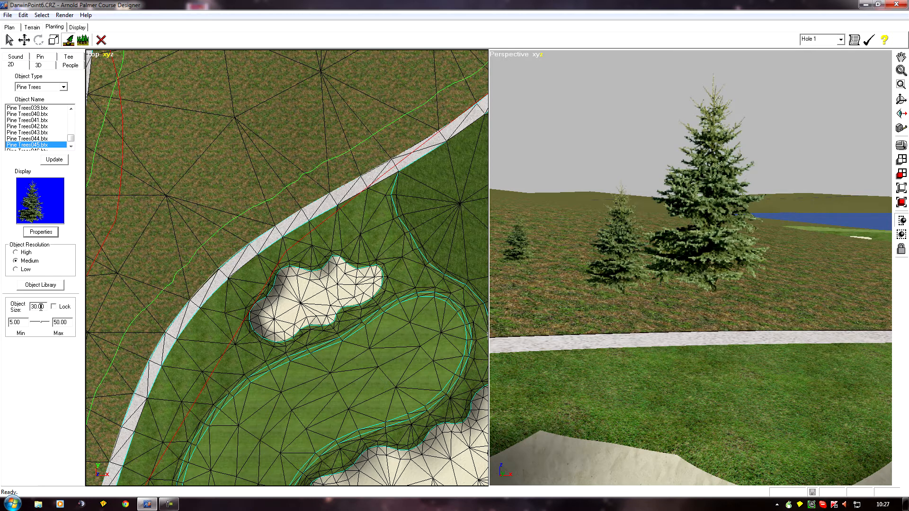
pyautogui.moveTo(620, 382)
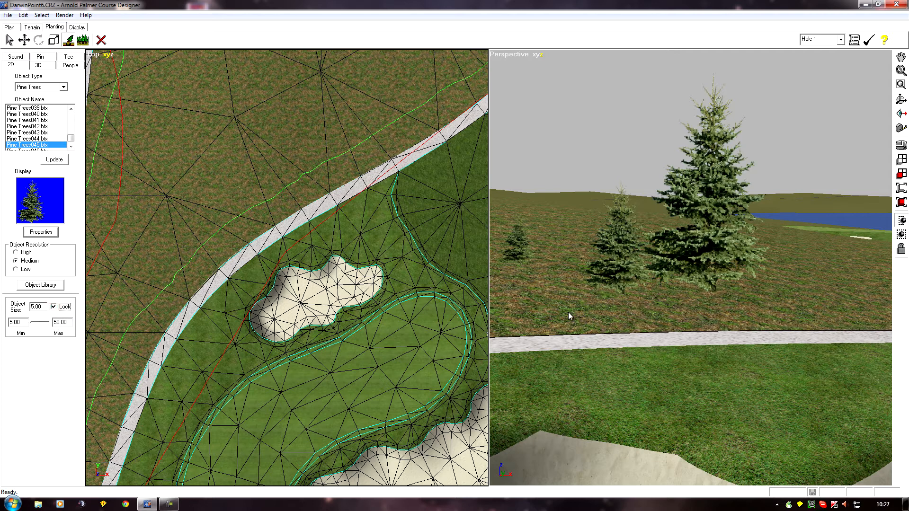
# Plant a small pine sapling at size 5.00 in the rough along the cart path.
pyautogui.click(635, 305)
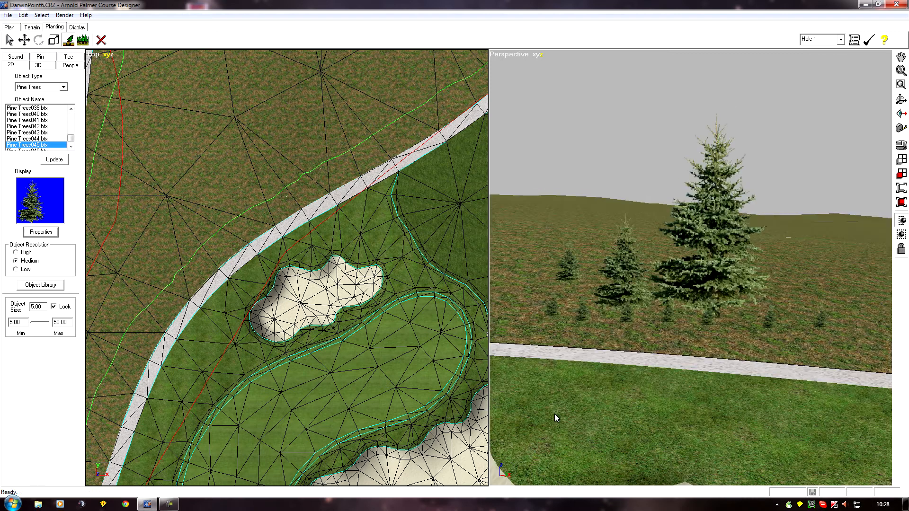
pyautogui.moveTo(550, 407)
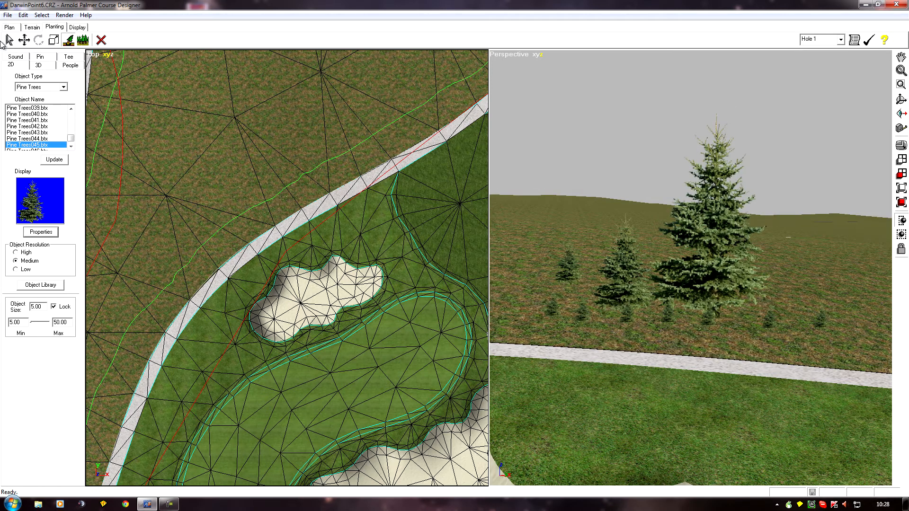
# Select the tall pine and try the Pine Trees043 and Pine Trees042 models on it.
pyautogui.click(9, 40)
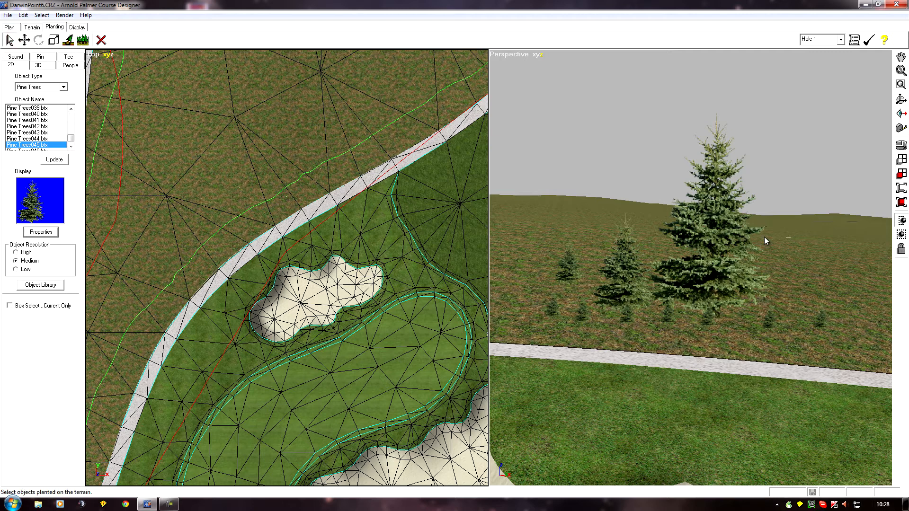
pyautogui.click(291, 186)
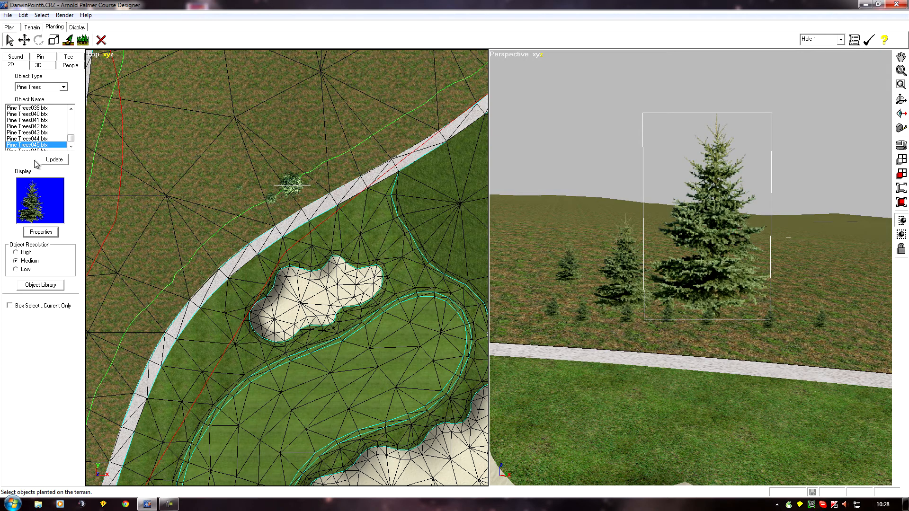
pyautogui.click(35, 132)
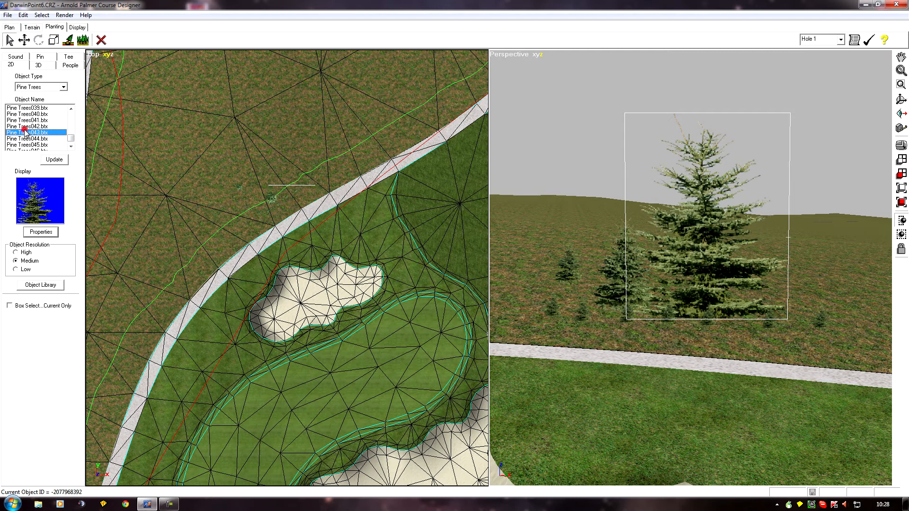
pyautogui.click(34, 127)
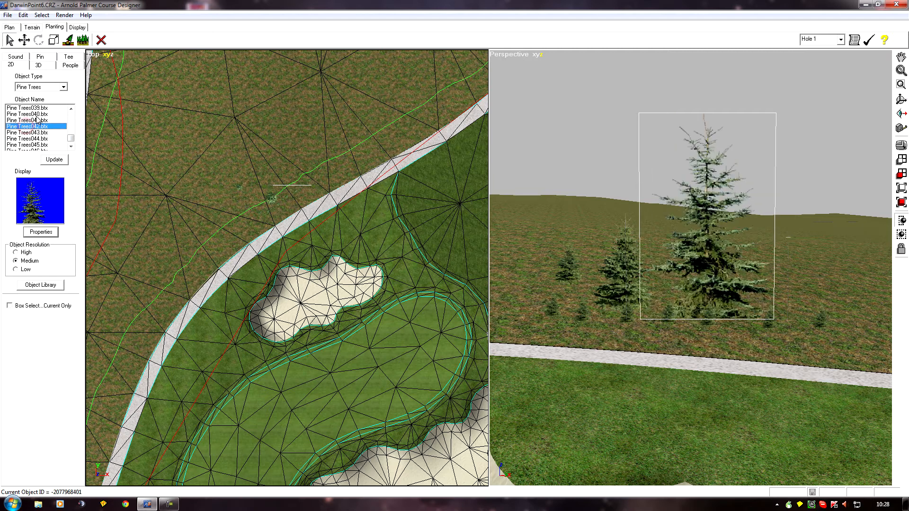
# Compare Pine Trees041 and 043 on the tree, settling on Pine Trees042.
pyautogui.click(34, 121)
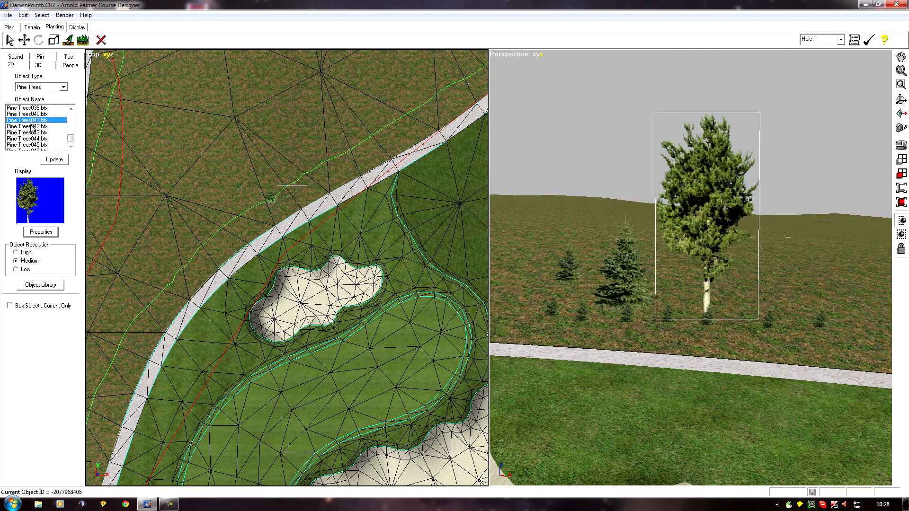
pyautogui.click(34, 132)
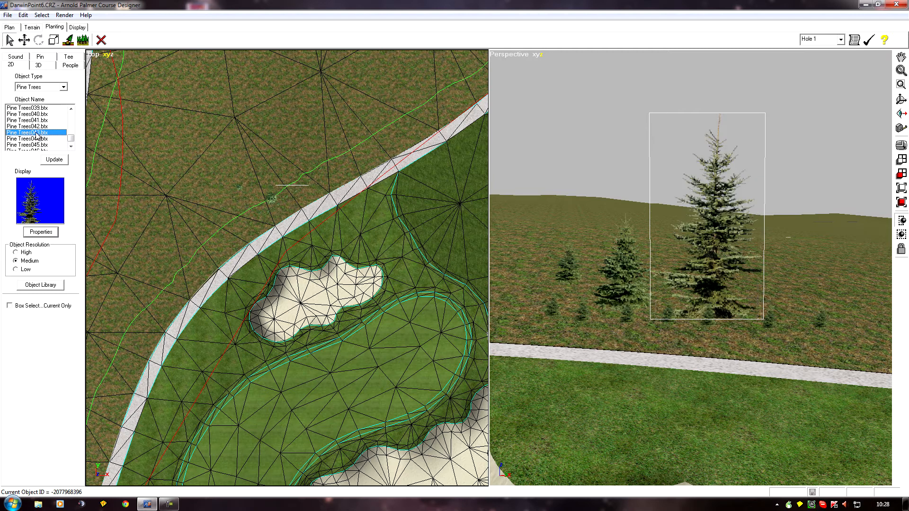
pyautogui.click(28, 120)
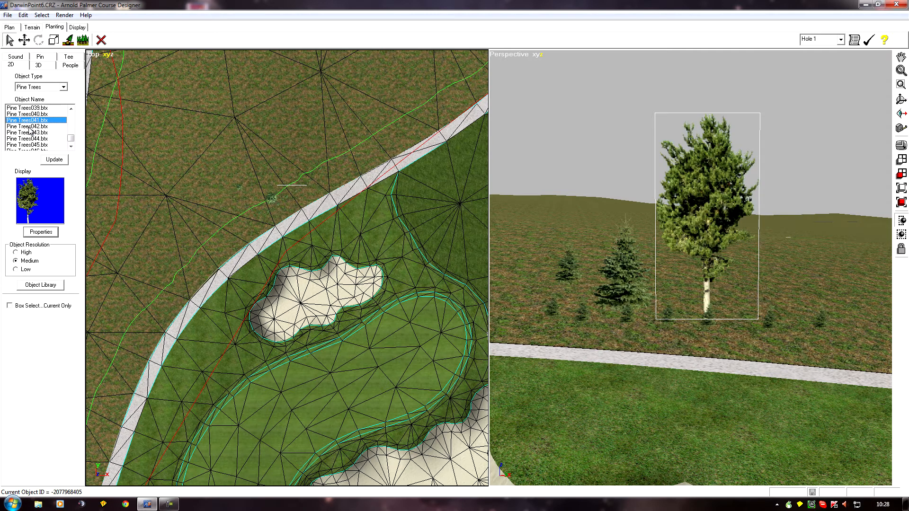
pyautogui.click(27, 126)
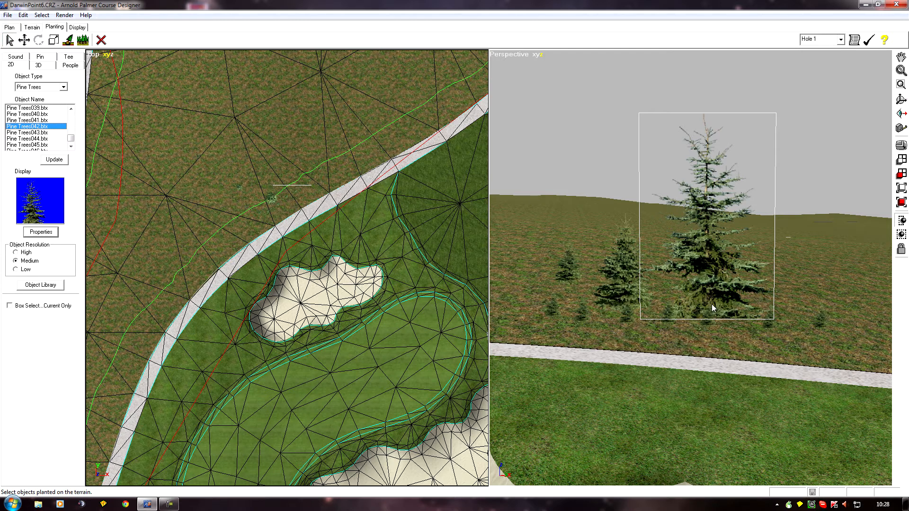
pyautogui.moveTo(746, 321)
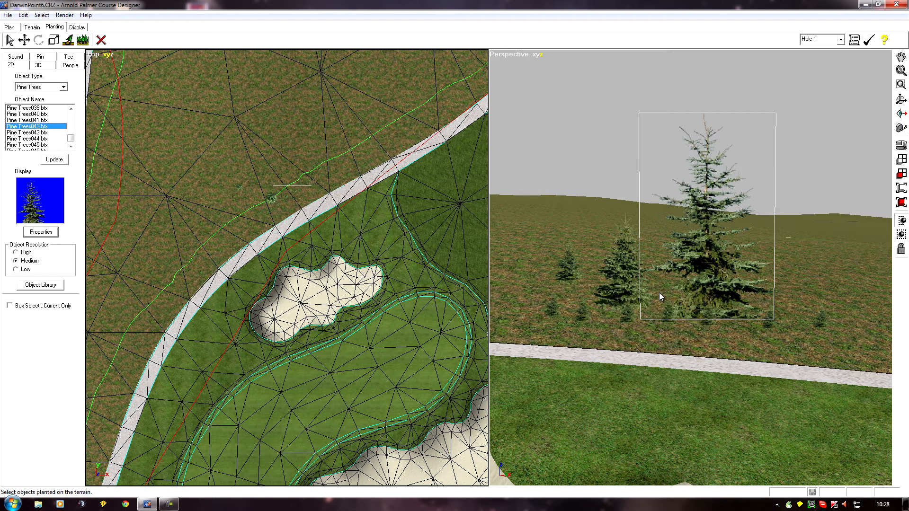
pyautogui.moveTo(699, 291)
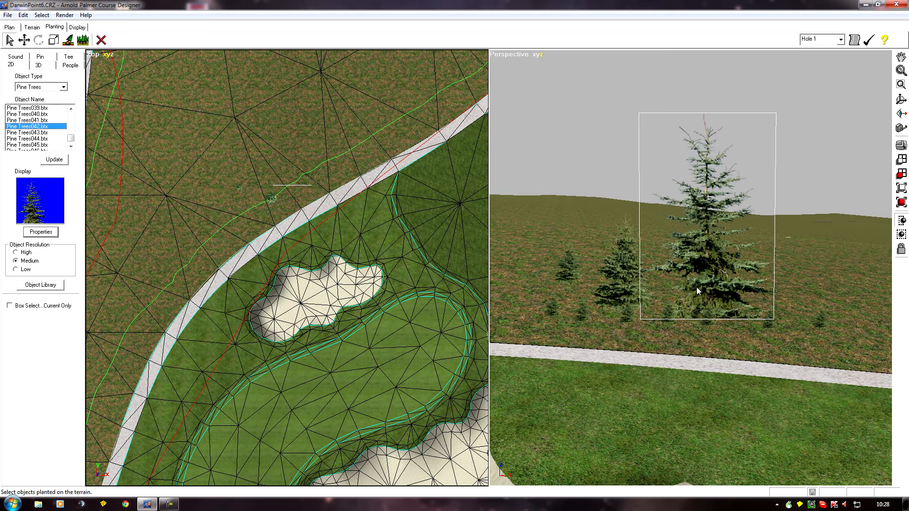
pyautogui.moveTo(654, 288)
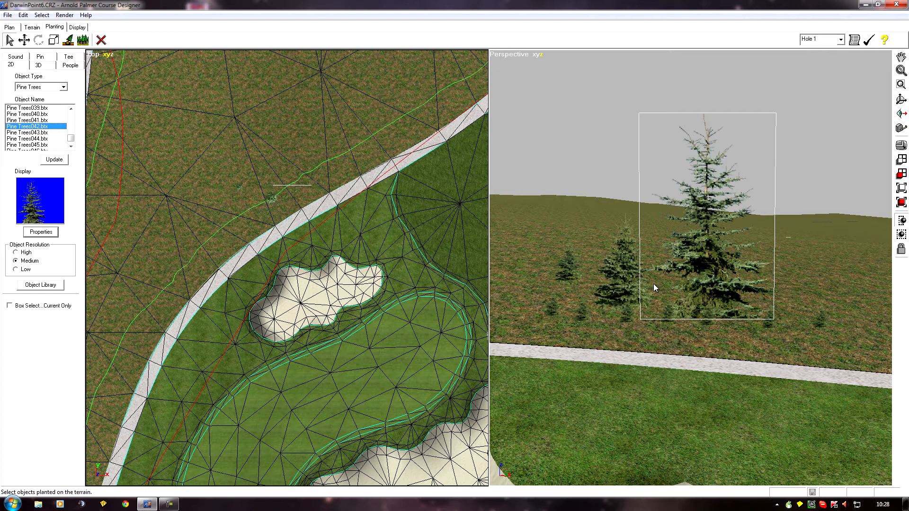
pyautogui.moveTo(654, 291)
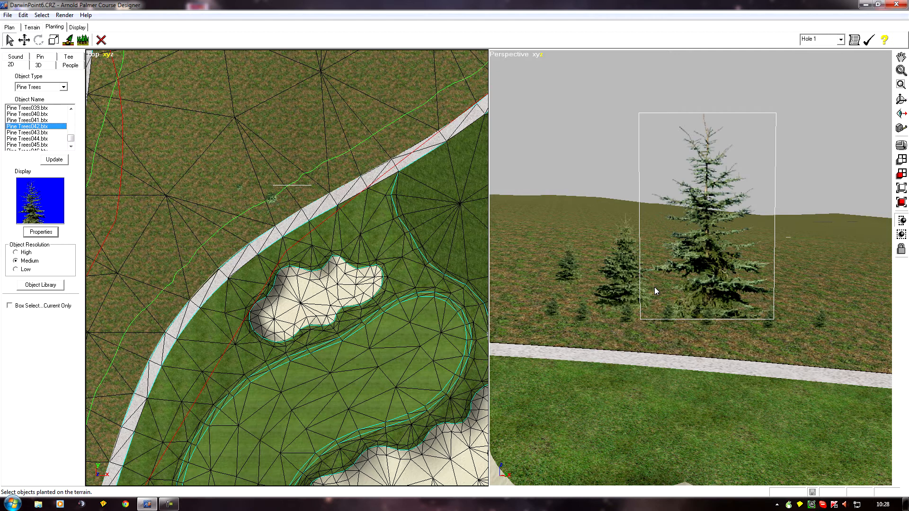
pyautogui.moveTo(706, 291)
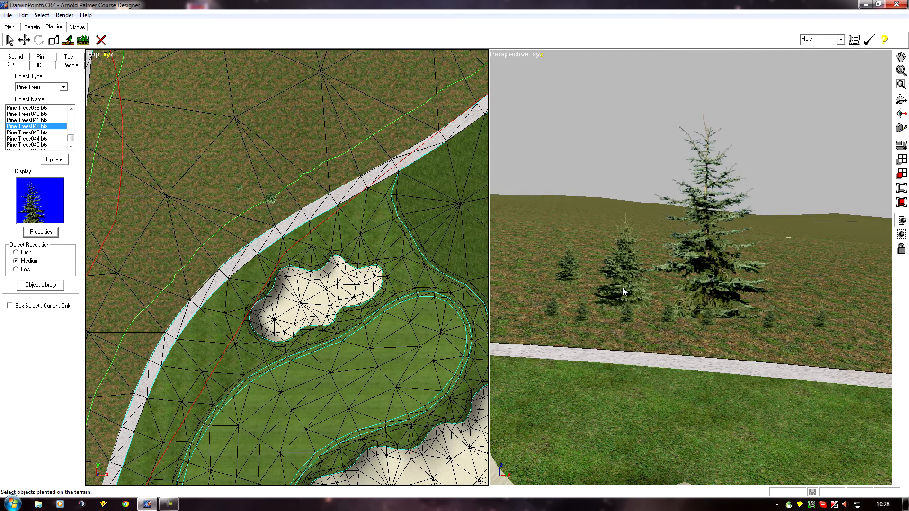
pyautogui.moveTo(605, 283)
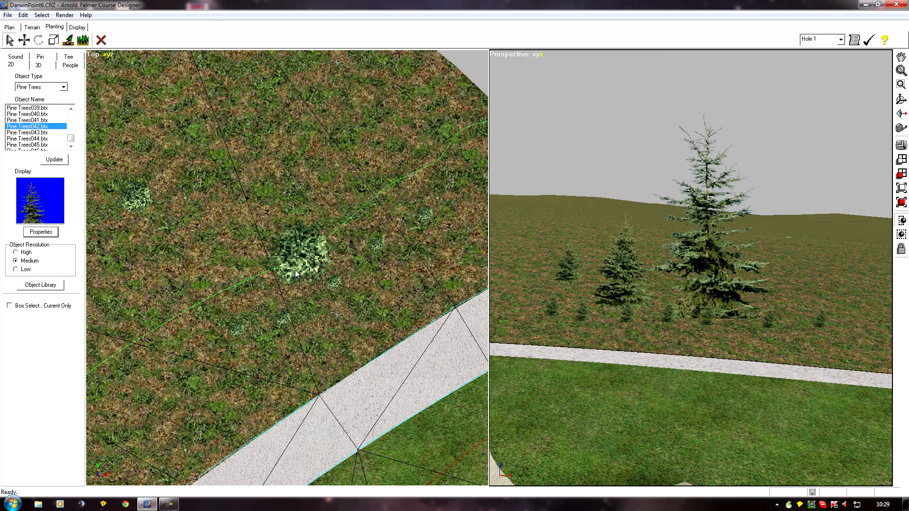
pyautogui.moveTo(278, 259)
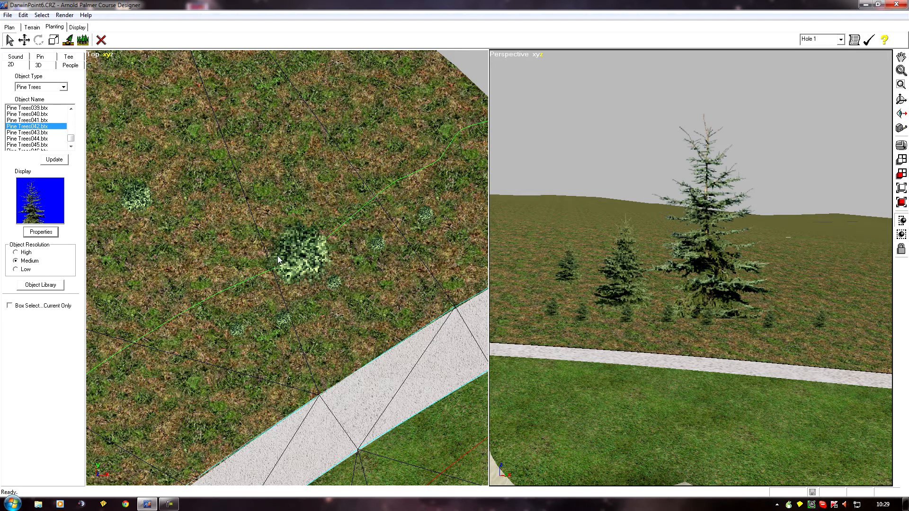
pyautogui.moveTo(126, 193)
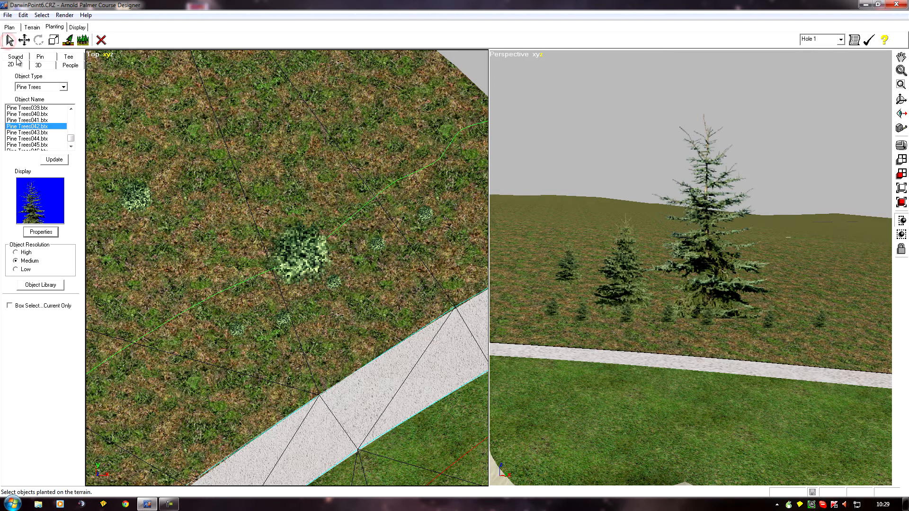
pyautogui.moveTo(699, 263)
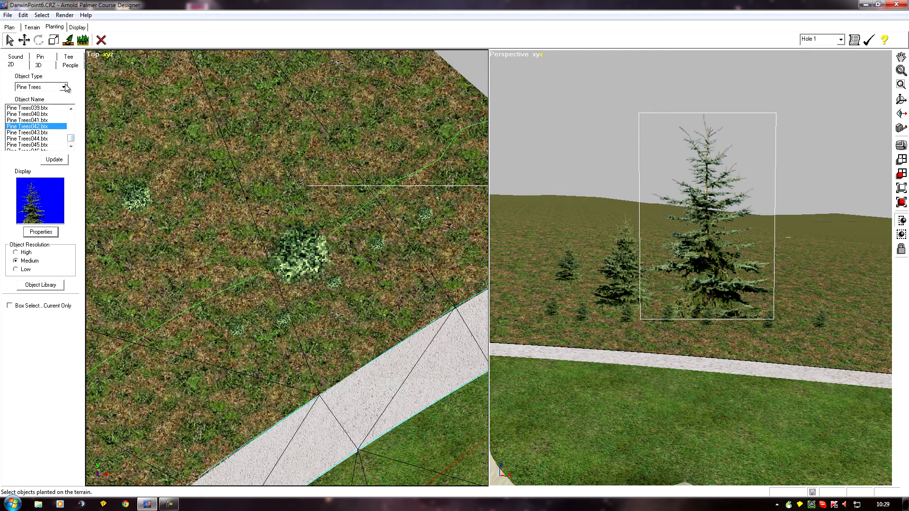
# Swap the selected pine for the Cactus031 model from the Cactus category.
pyautogui.click(65, 87)
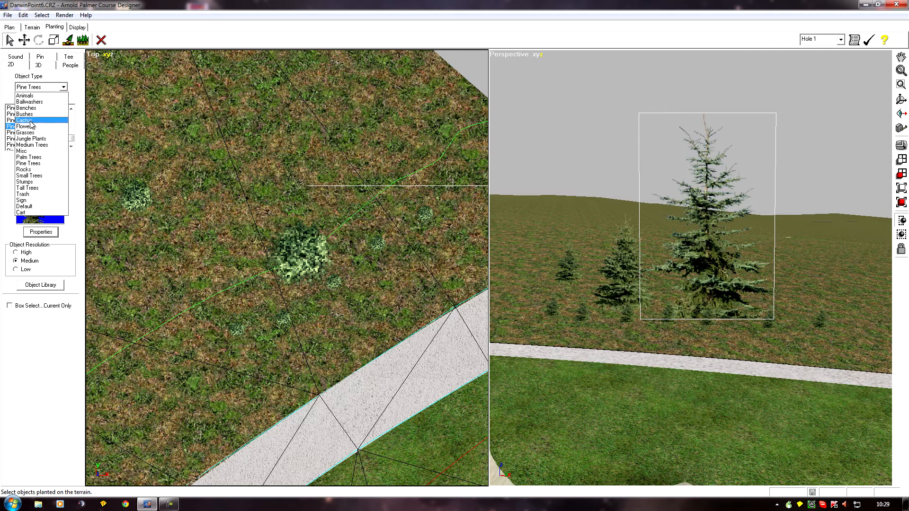
pyautogui.click(24, 120)
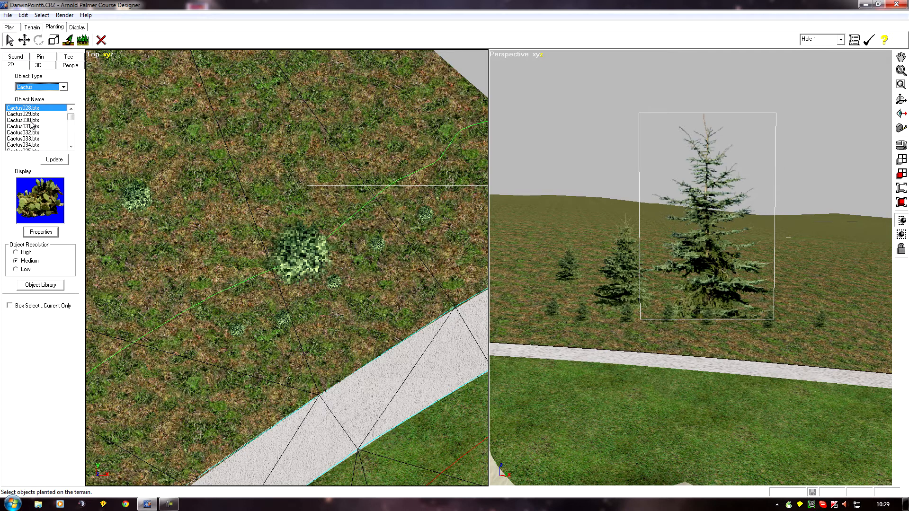
pyautogui.click(23, 126)
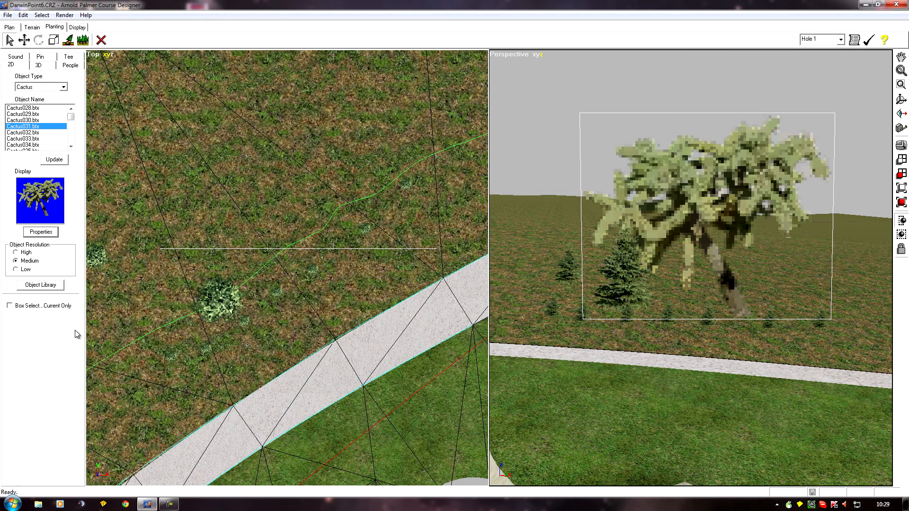
pyautogui.moveTo(286, 245)
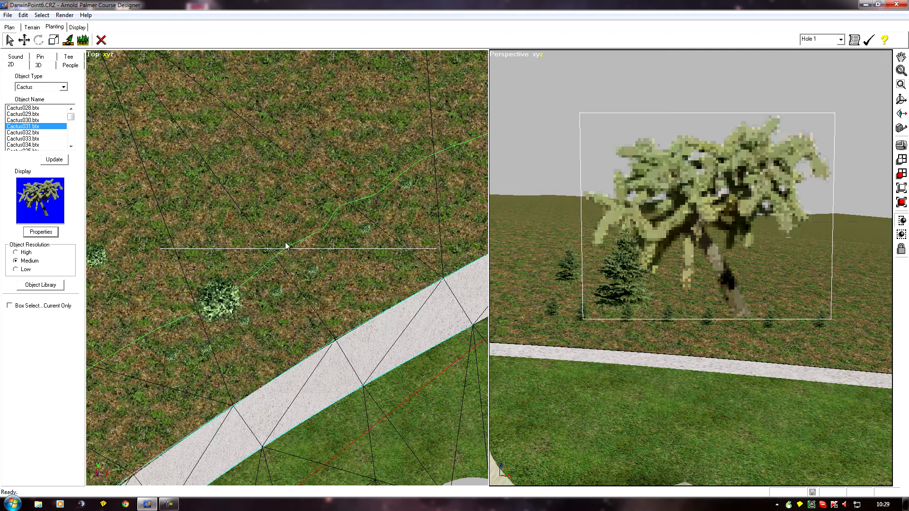
pyautogui.moveTo(110, 172)
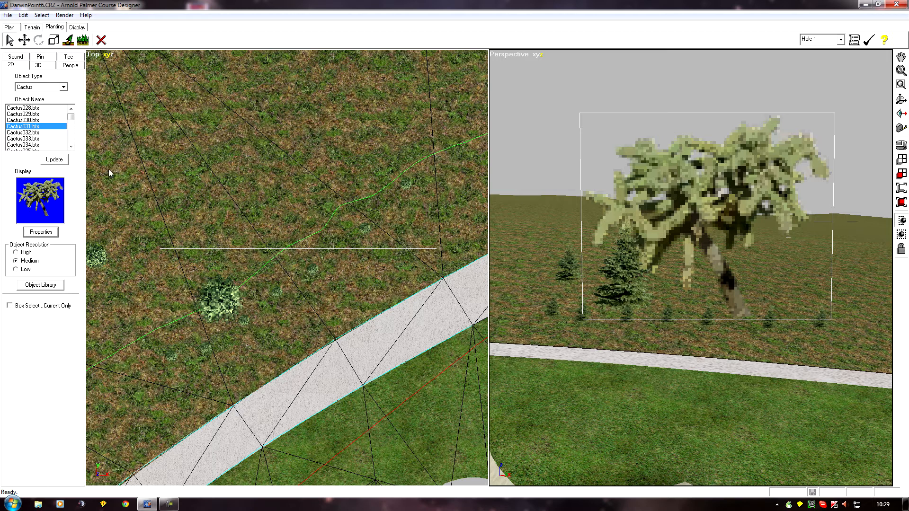
# Replace it with the Tall Trees174 leafy model from the Tall Trees category.
pyautogui.click(63, 87)
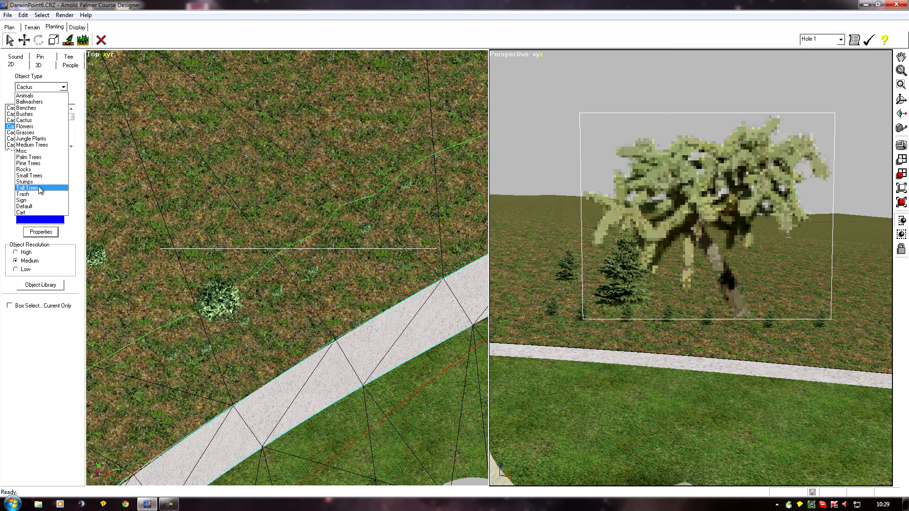
pyautogui.click(28, 187)
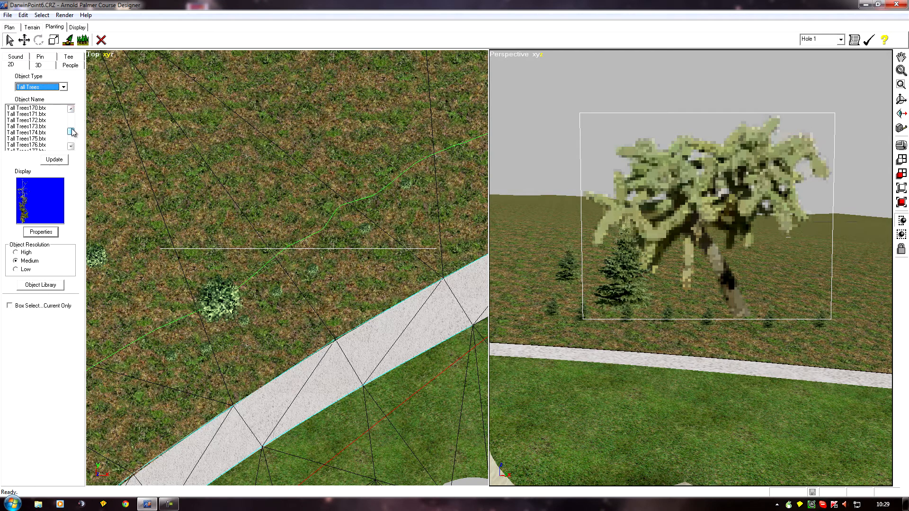
pyautogui.click(26, 132)
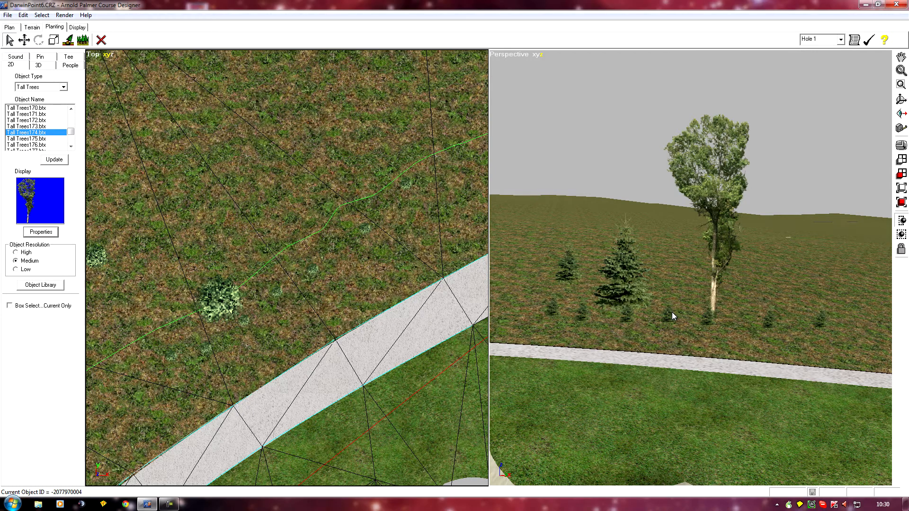
pyautogui.moveTo(737, 273)
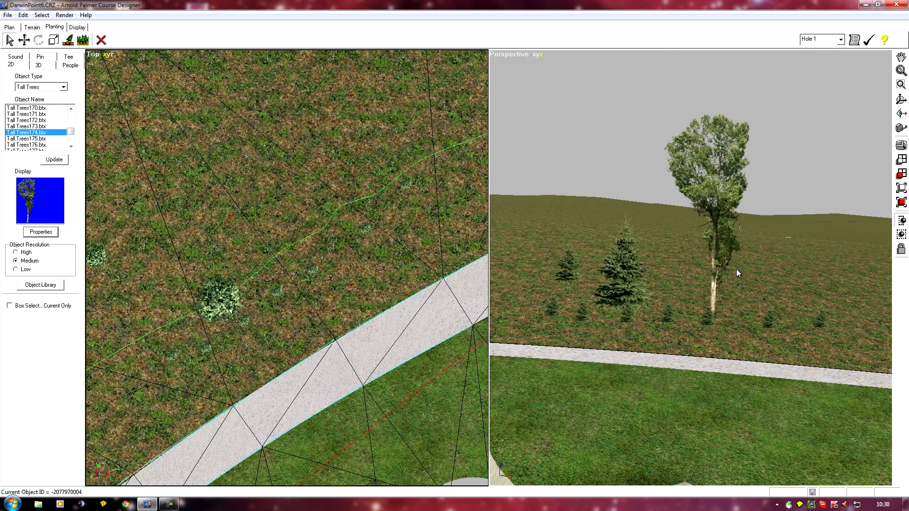
pyautogui.moveTo(535, 215)
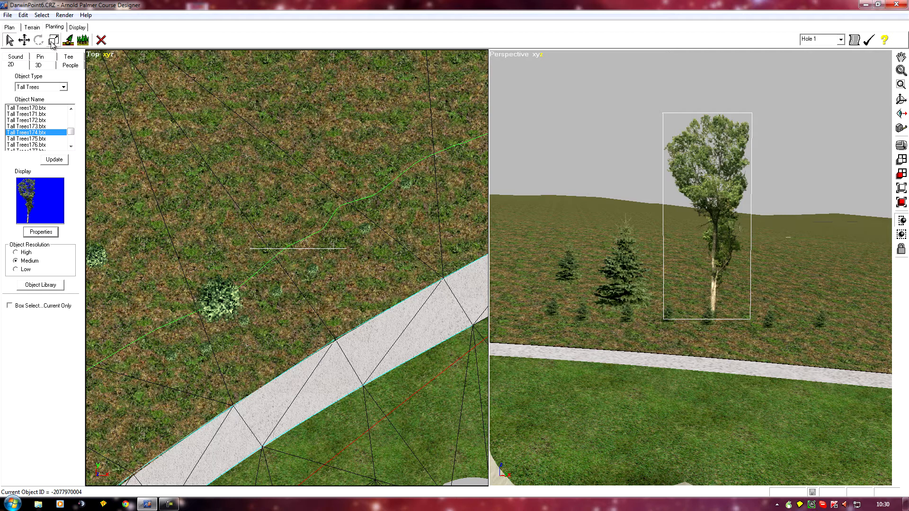
pyautogui.click(41, 15)
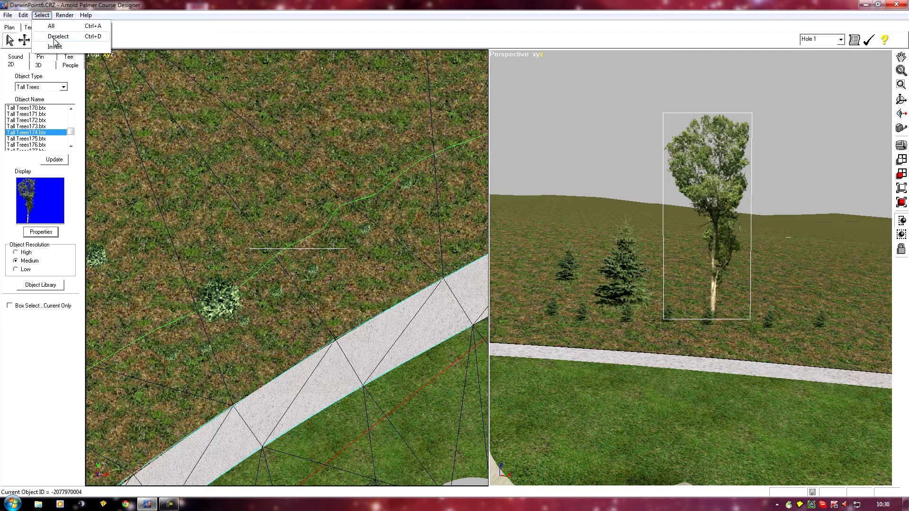
pyautogui.click(58, 36)
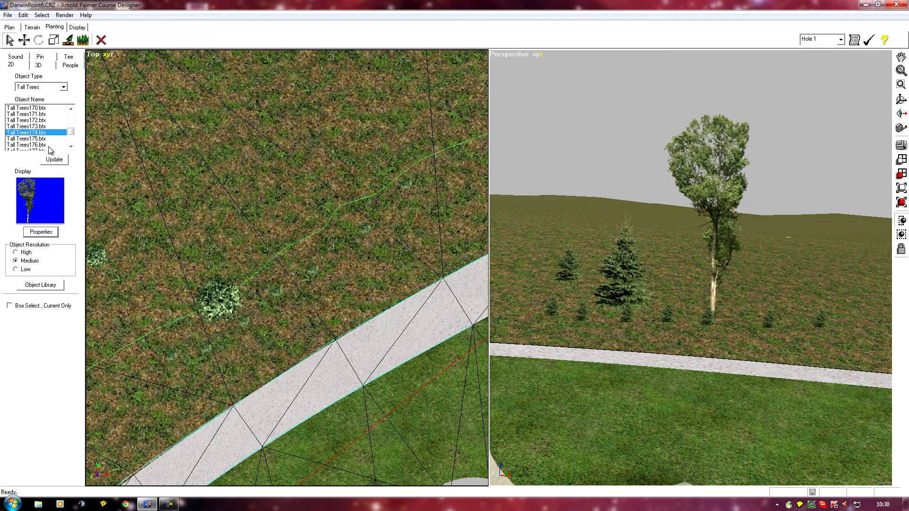
# Update the currently selected tree's images so its Top-view symbol shows the tall tree.
pyautogui.click(54, 160)
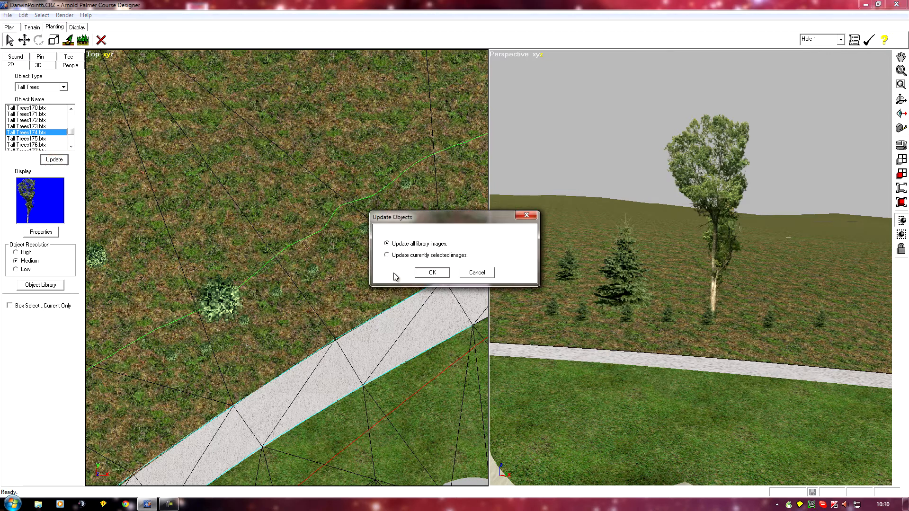
pyautogui.click(387, 255)
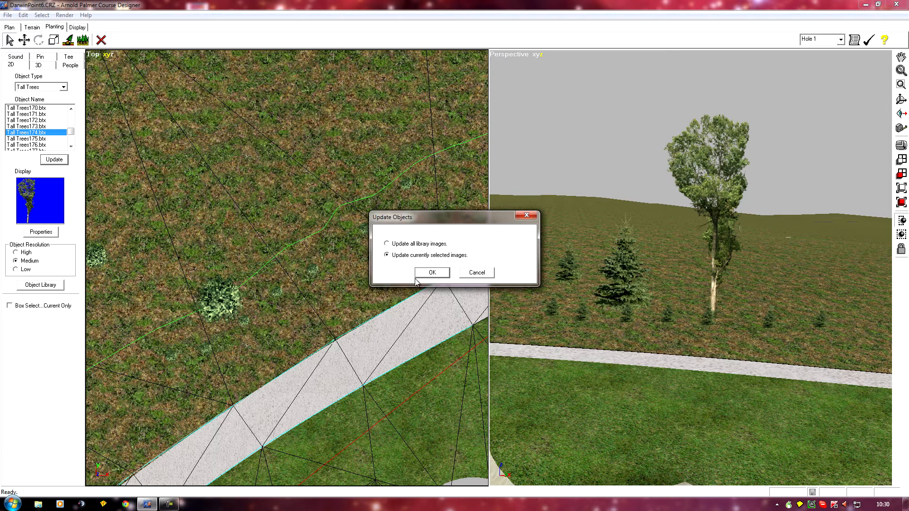
pyautogui.click(431, 273)
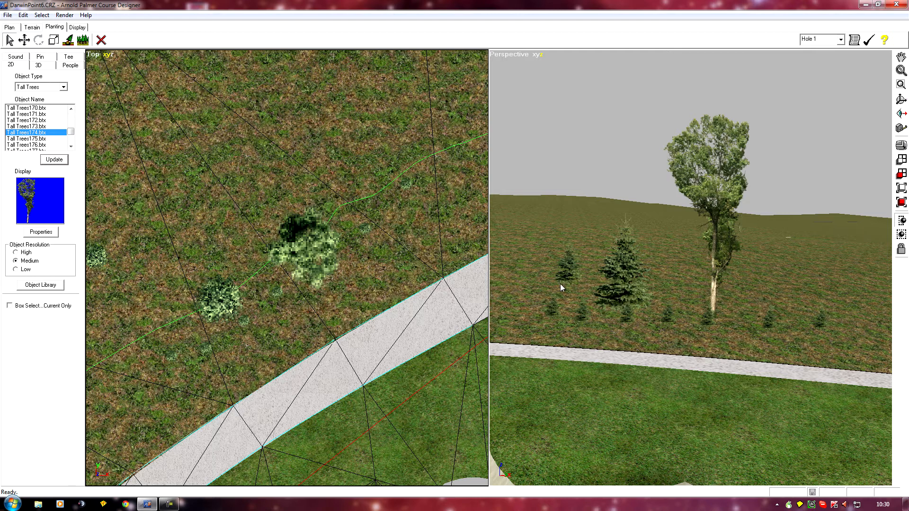
pyautogui.moveTo(628, 288)
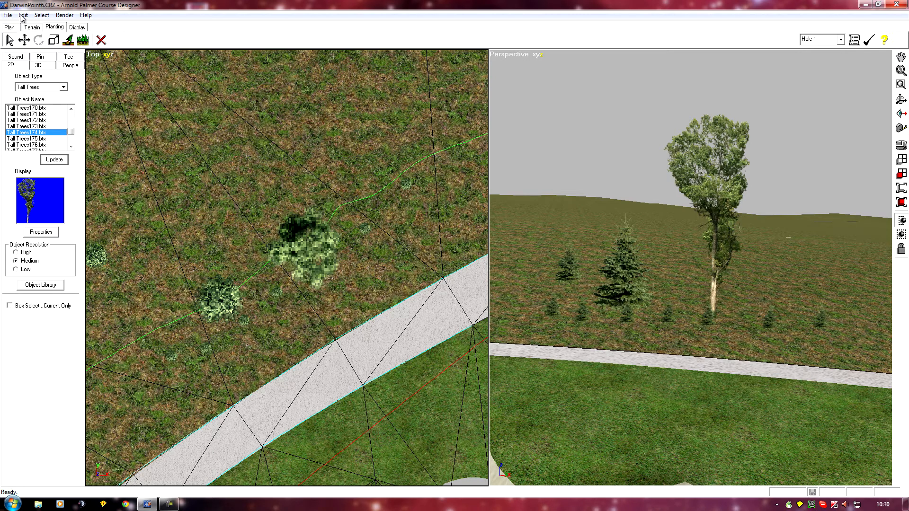
pyautogui.moveTo(23, 16)
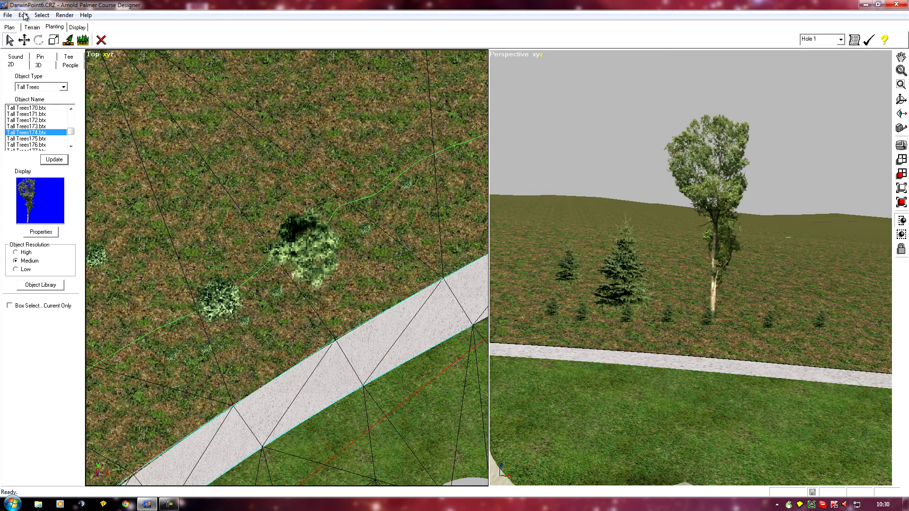
pyautogui.click(23, 15)
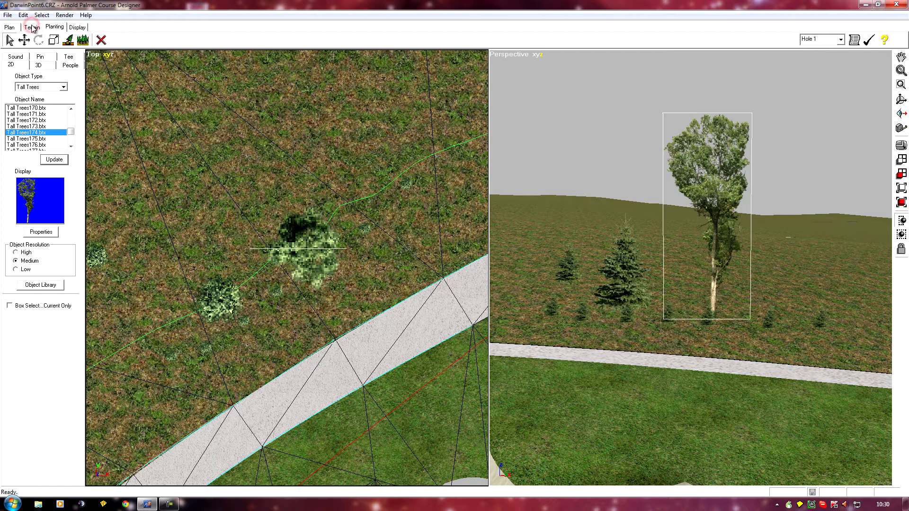
pyautogui.click(23, 15)
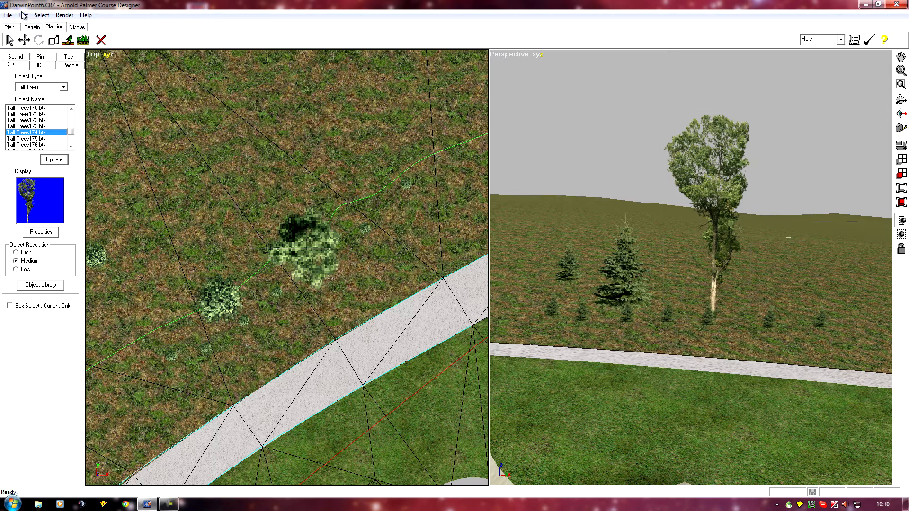
pyautogui.moveTo(253, 241)
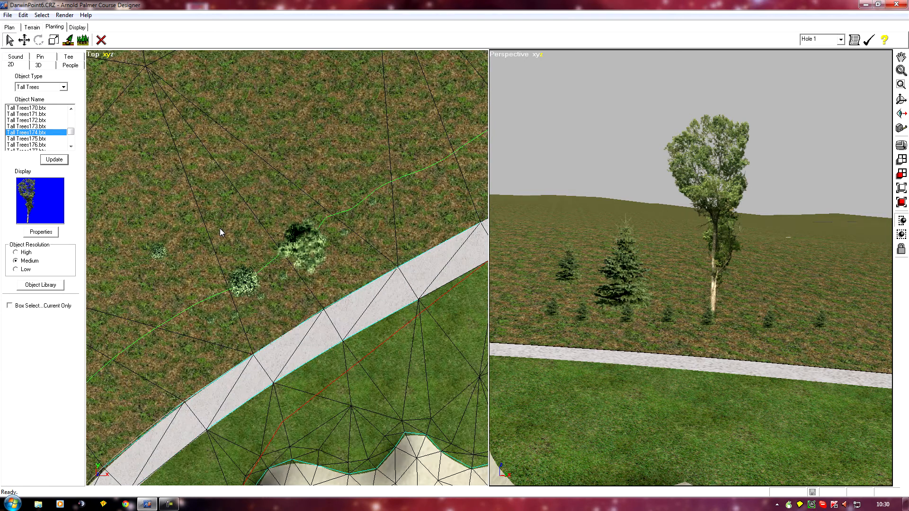
pyautogui.moveTo(688, 228)
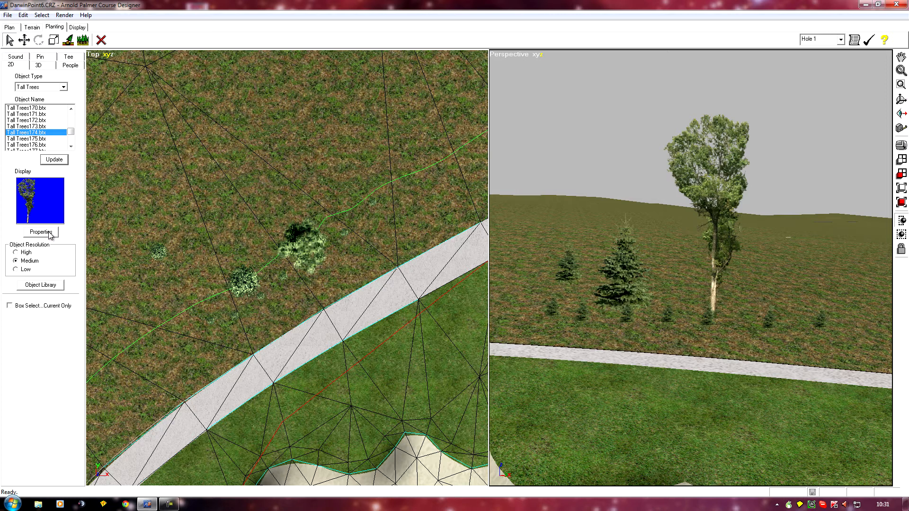
# Review the tall tree model's properties and close them unchanged.
pyautogui.click(40, 232)
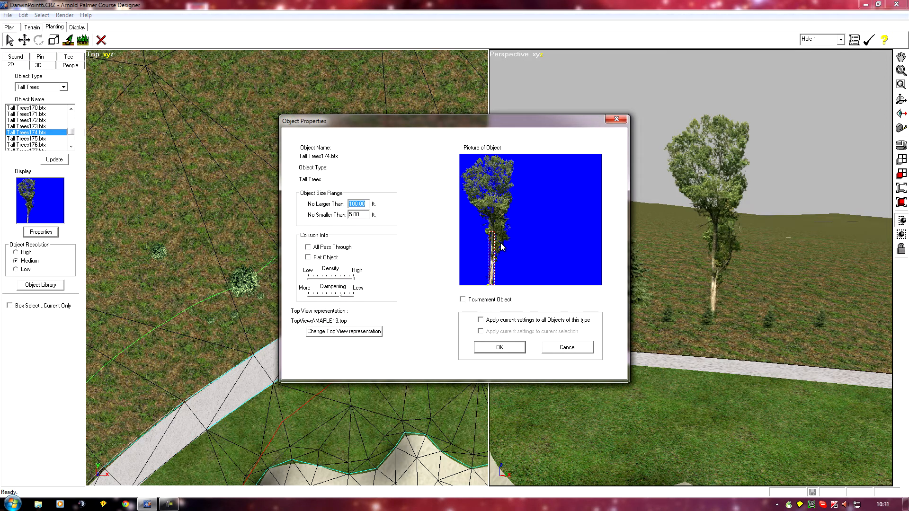
pyautogui.moveTo(497, 238)
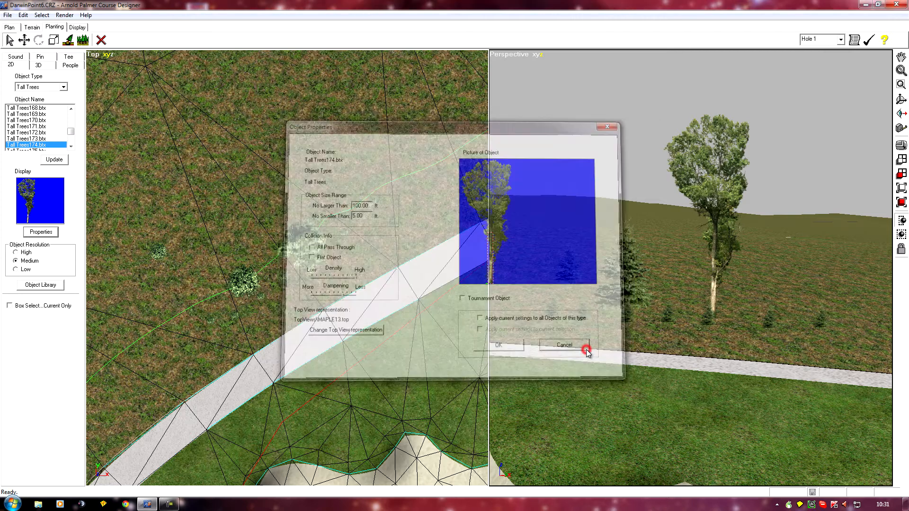
pyautogui.click(562, 345)
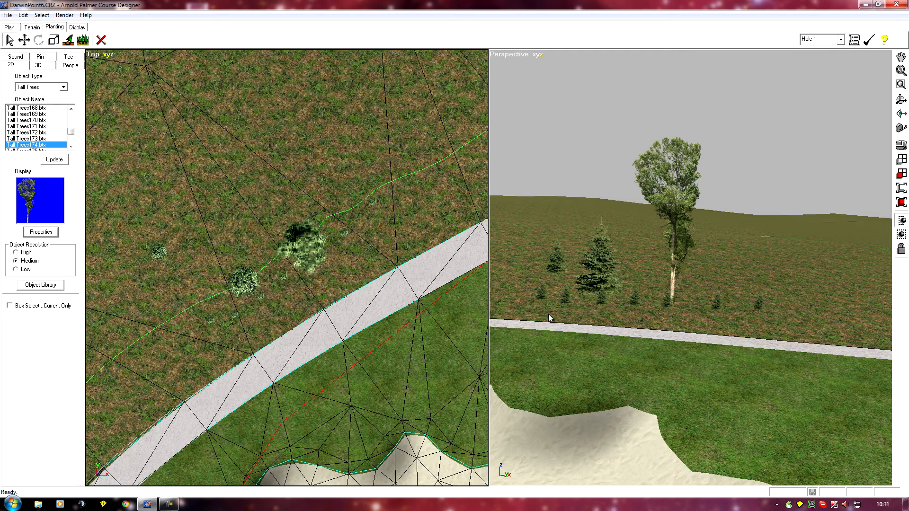
pyautogui.moveTo(544, 296)
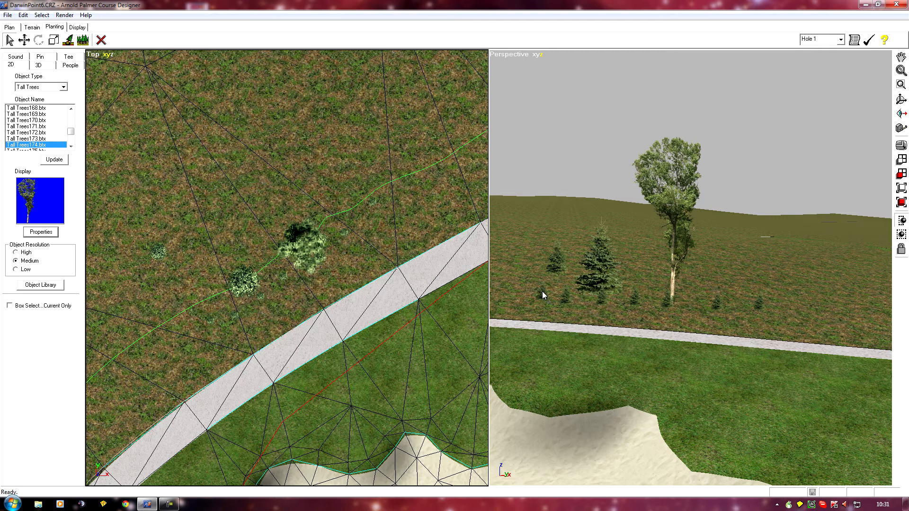
pyautogui.moveTo(566, 298)
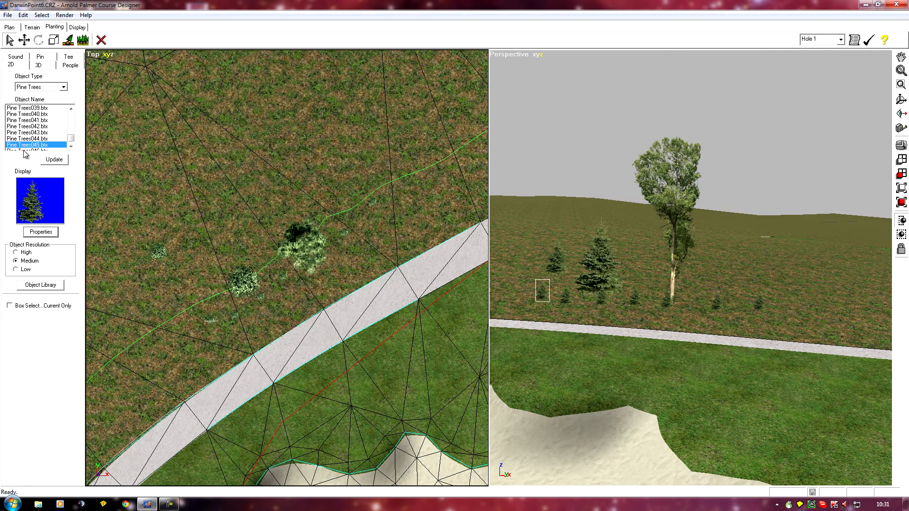
# Box-select the current-type trees along the cart path and swap them to Pine Trees041.
pyautogui.click(9, 306)
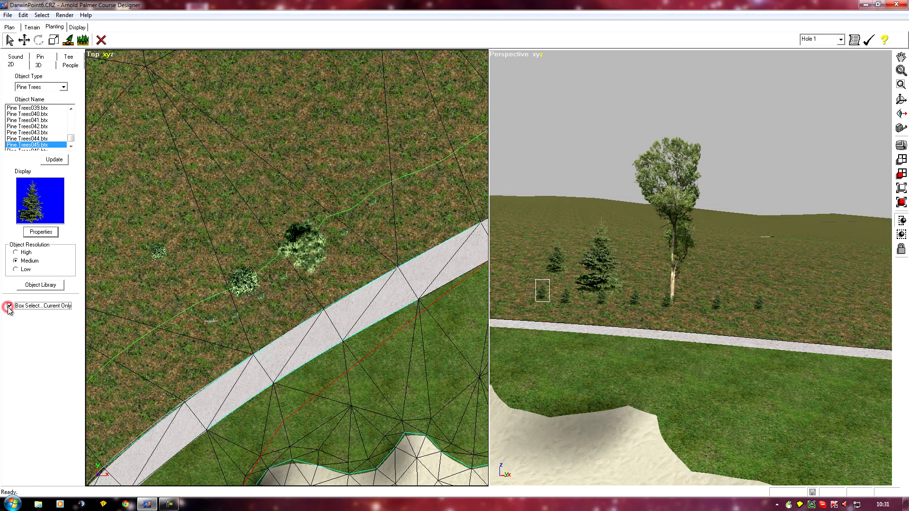
pyautogui.click(9, 306)
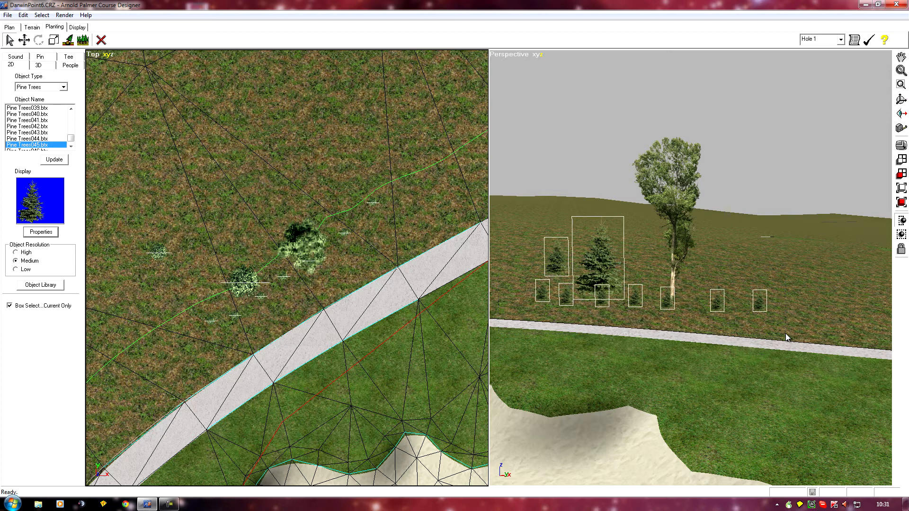
pyautogui.moveTo(565, 308)
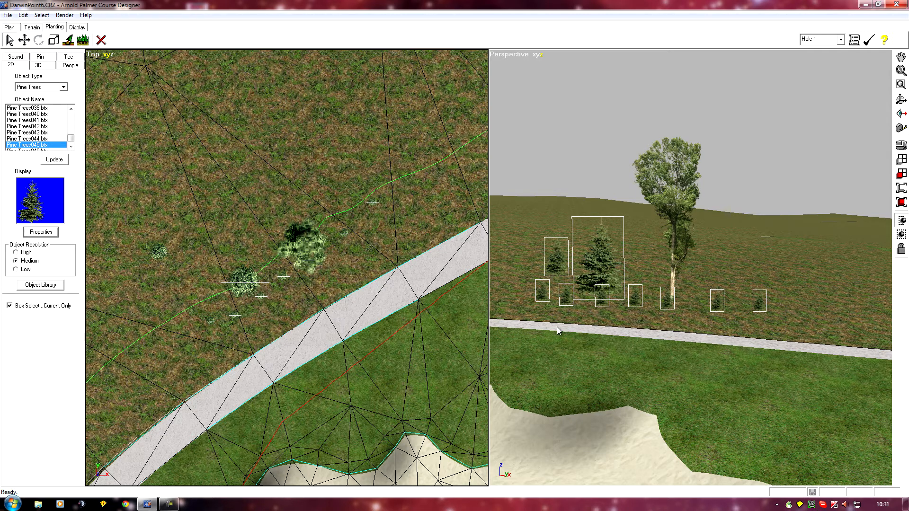
pyautogui.moveTo(539, 325)
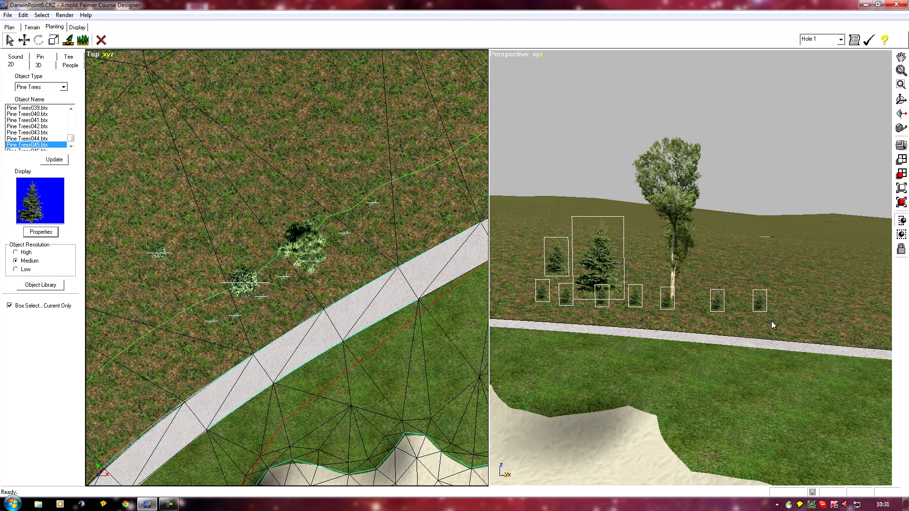
pyautogui.moveTo(30, 124)
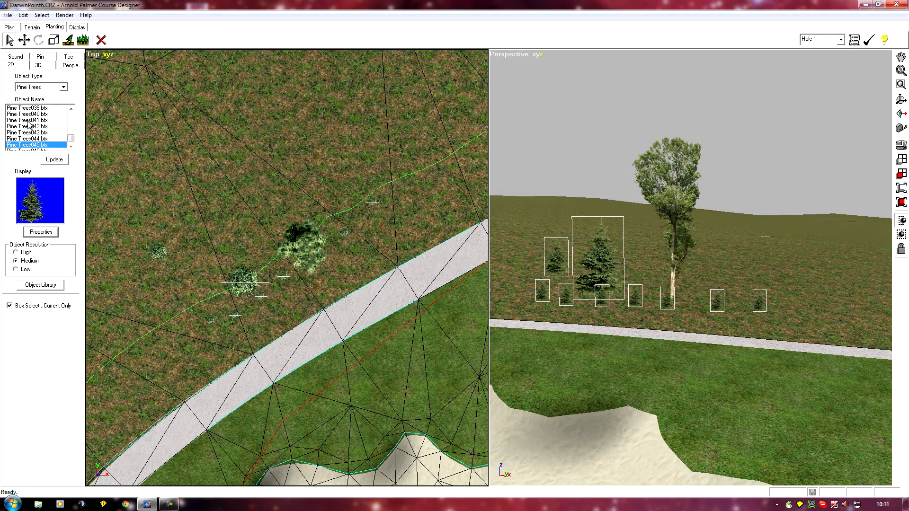
pyautogui.click(26, 120)
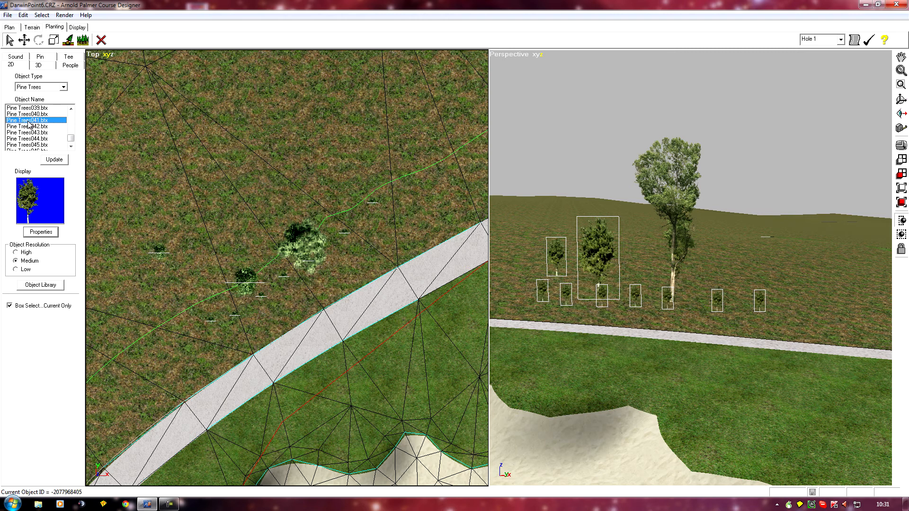
pyautogui.moveTo(648, 384)
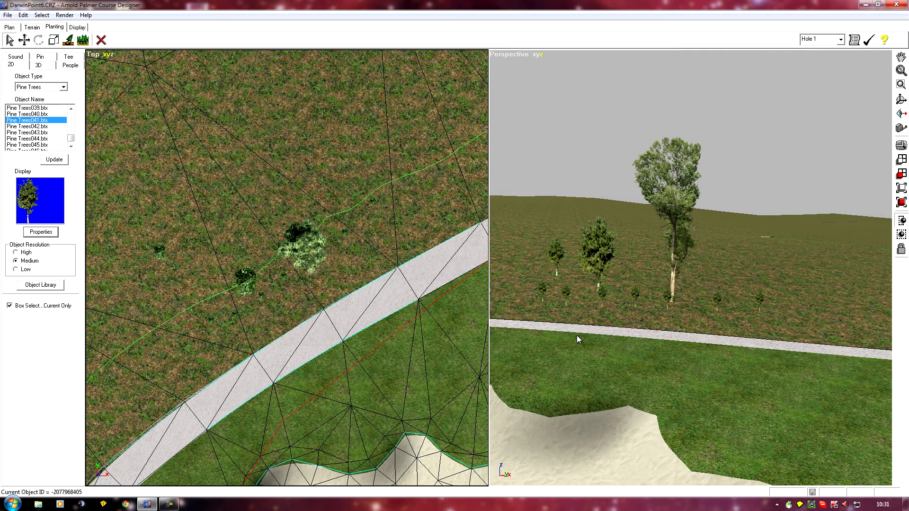
pyautogui.moveTo(550, 281)
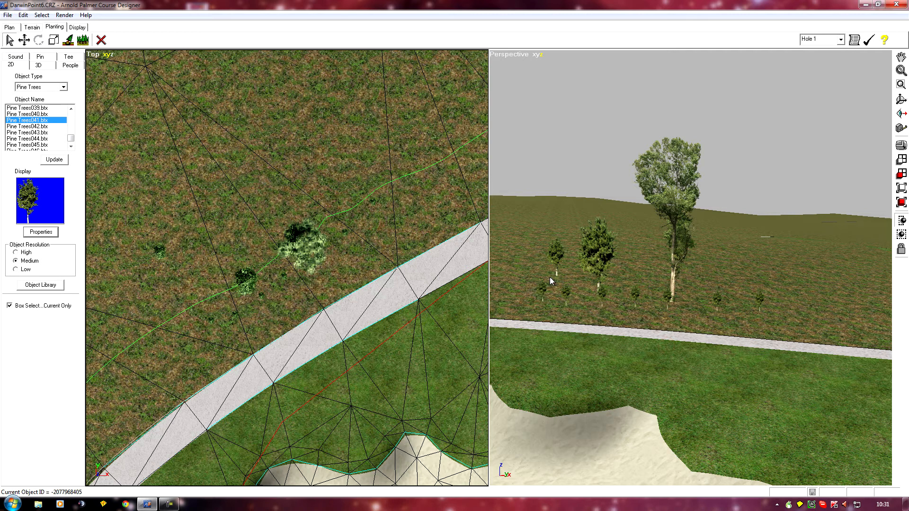
pyautogui.moveTo(586, 345)
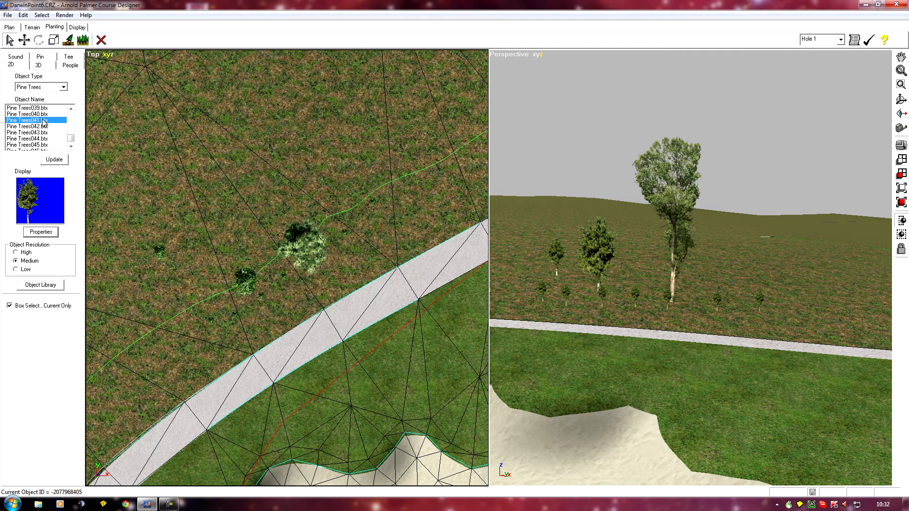
pyautogui.moveTo(629, 306)
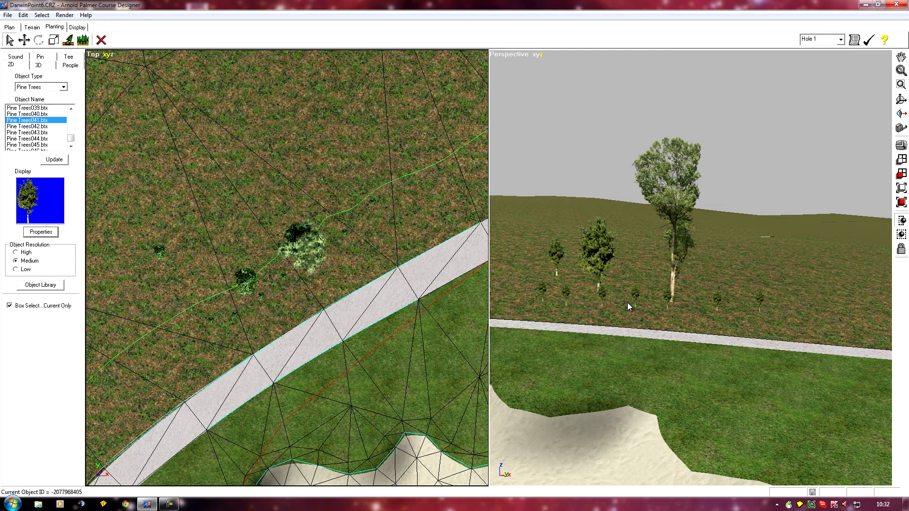
pyautogui.moveTo(603, 238)
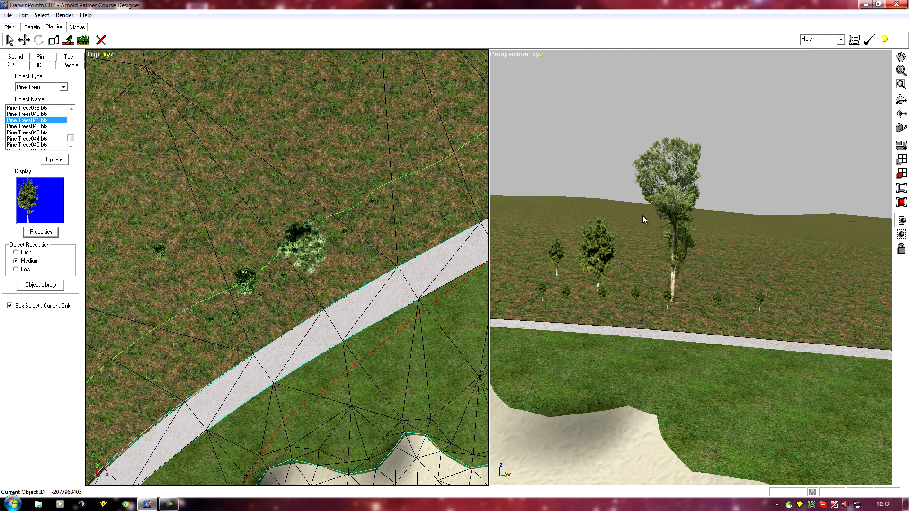
pyautogui.moveTo(568, 324)
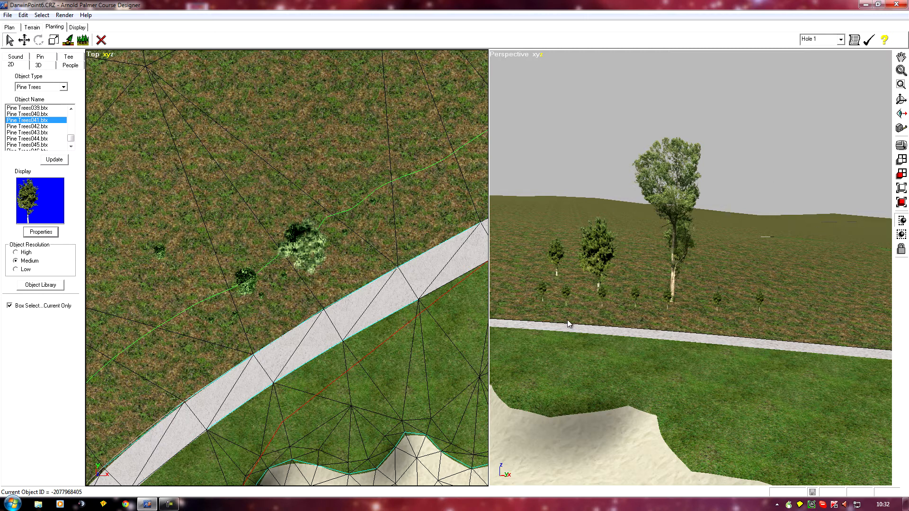
# Preview Pine Trees043 then Pine Trees040 as the model for the selected trees.
pyautogui.click(32, 132)
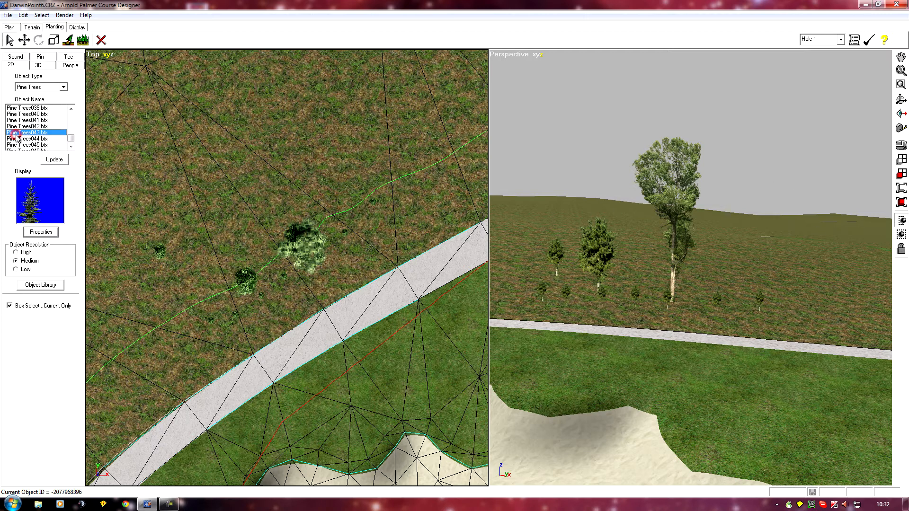
pyautogui.click(27, 114)
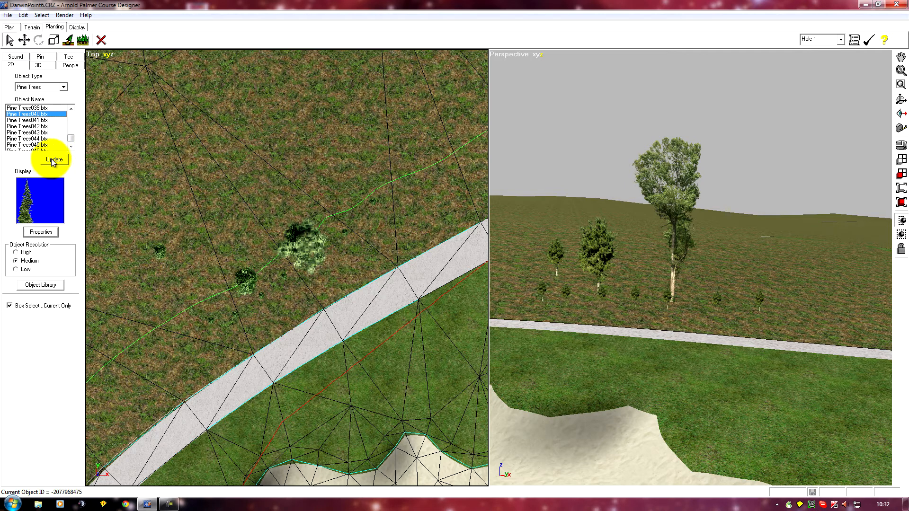
pyautogui.moveTo(43, 162)
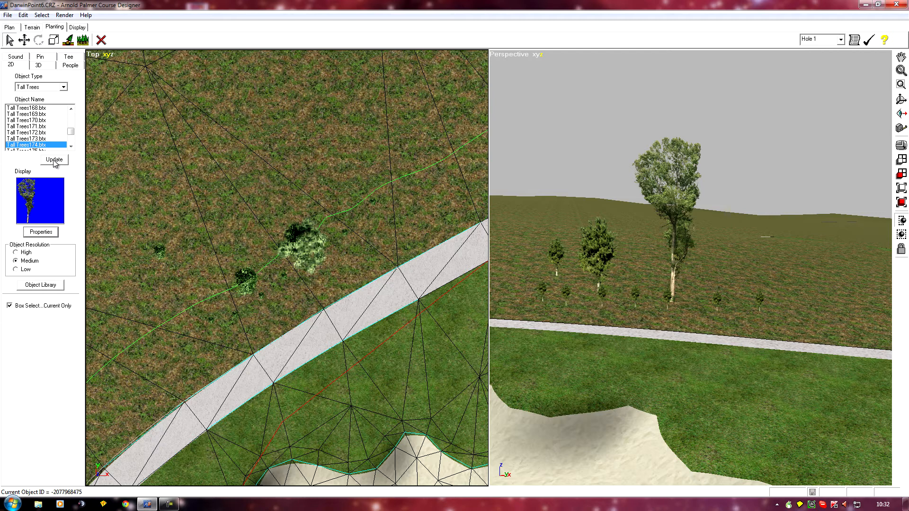
pyautogui.moveTo(560, 248)
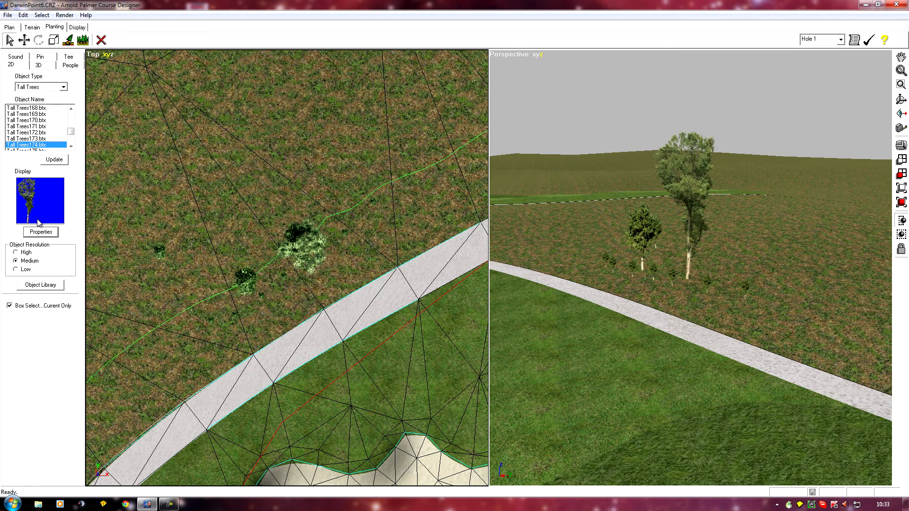
pyautogui.click(40, 232)
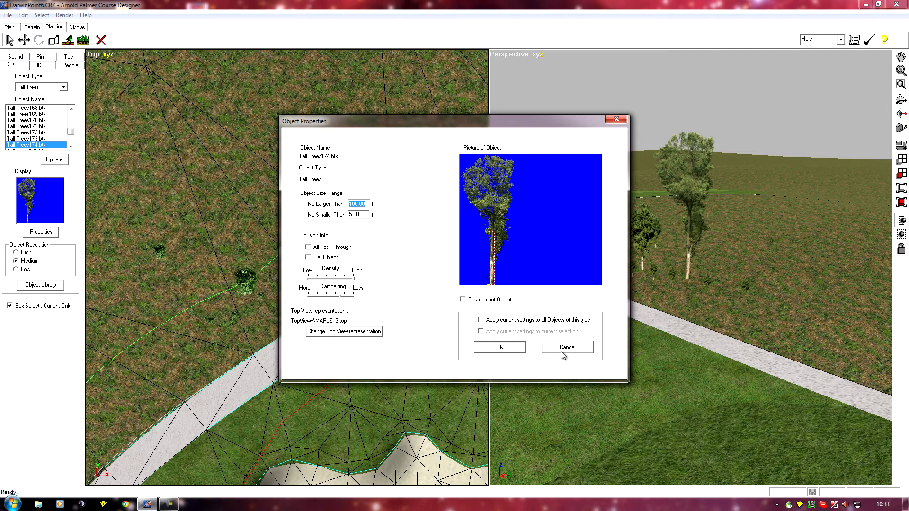
pyautogui.click(566, 347)
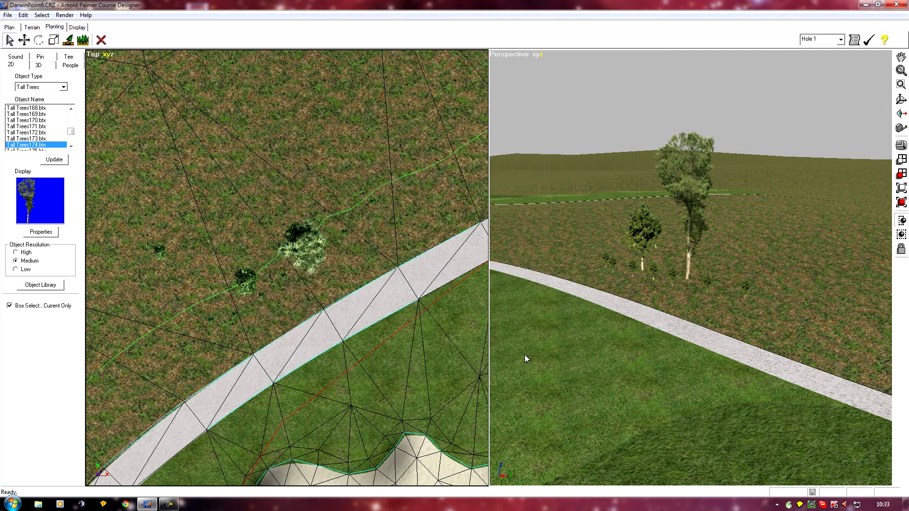
pyautogui.moveTo(623, 271)
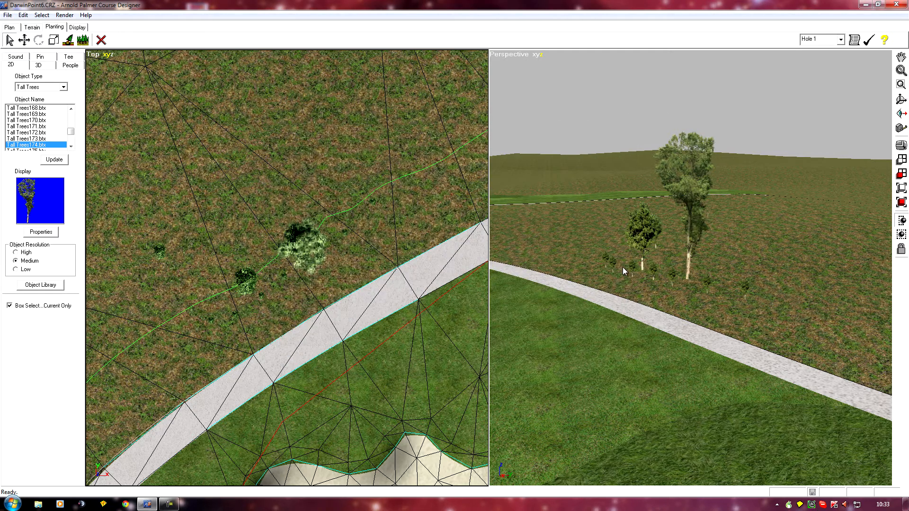
pyautogui.moveTo(703, 294)
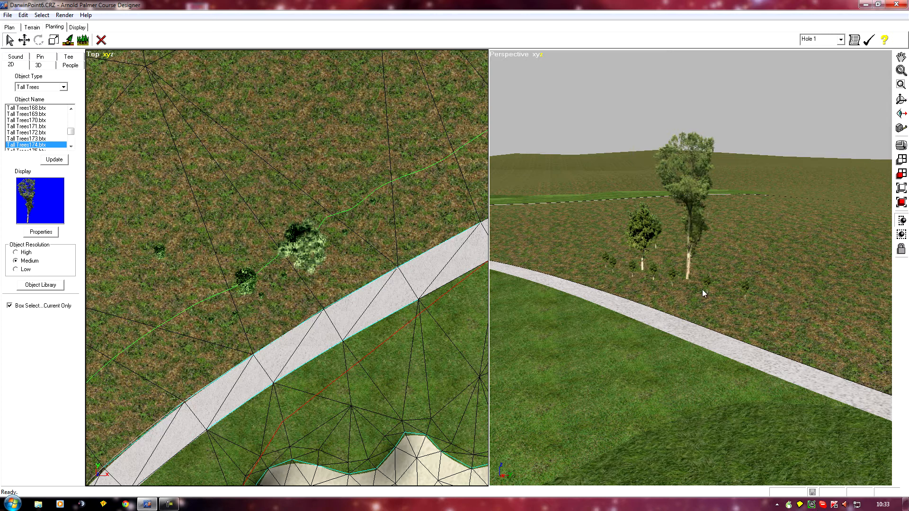
pyautogui.moveTo(665, 319)
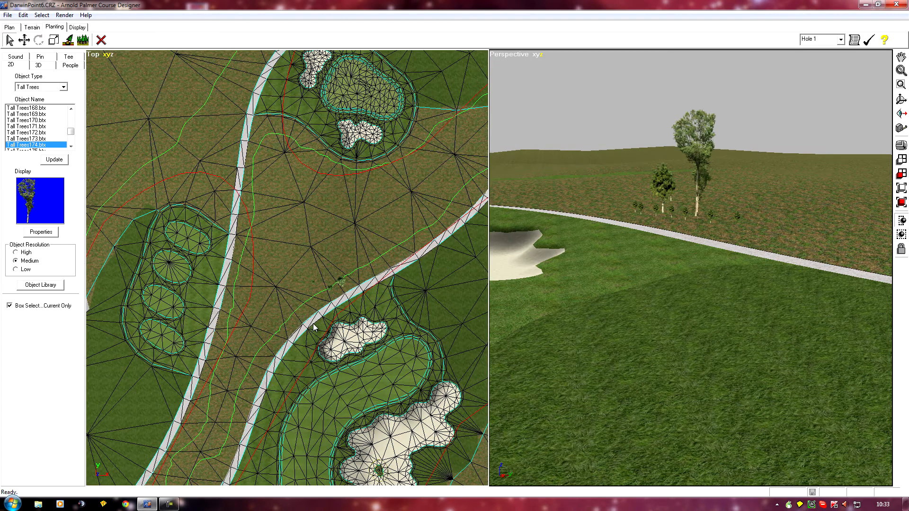
pyautogui.moveTo(605, 196)
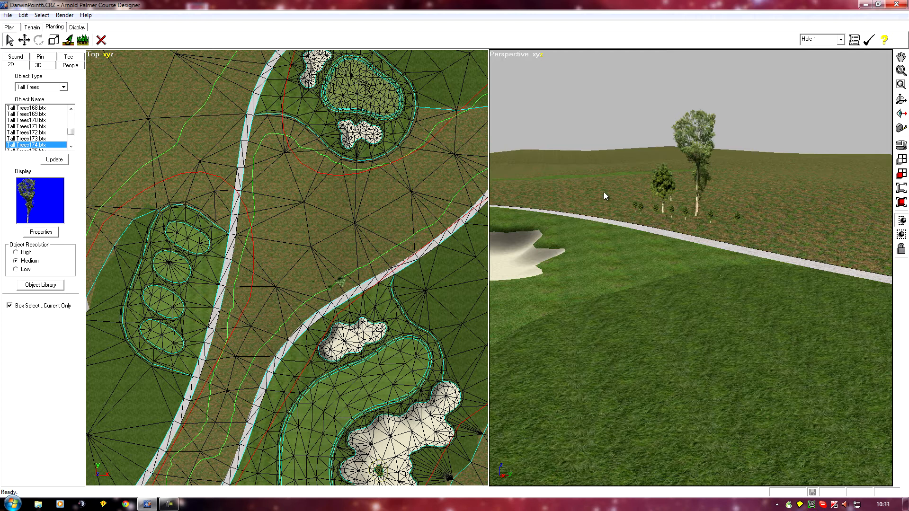
# Box-select every tree in the rough beside the cart path, with Current Only unticked, and delete them.
pyautogui.moveTo(603, 173); pyautogui.dragTo(797, 260)
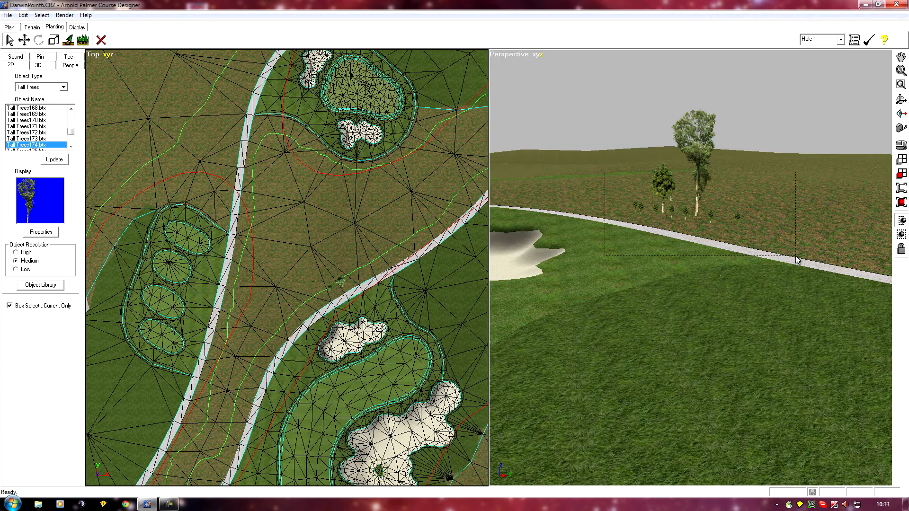
pyautogui.click(10, 305)
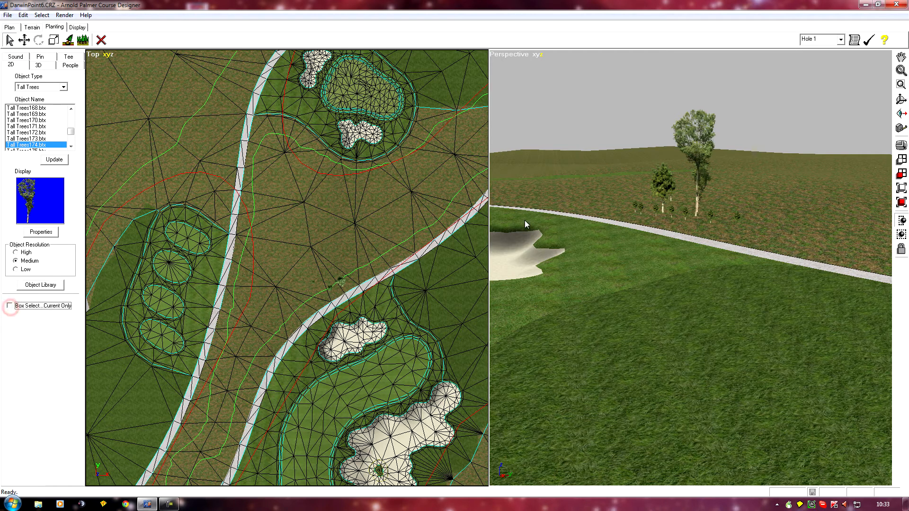
pyautogui.moveTo(570, 144); pyautogui.dragTo(797, 292)
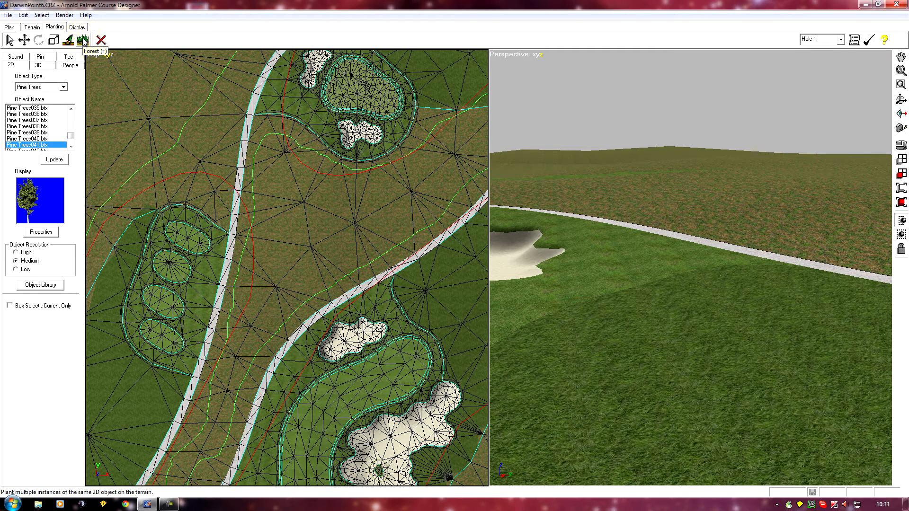
# Frame the rough between the two cart paths for planting a Pine Trees forest at 30 ft² spacing.
pyautogui.click(83, 39)
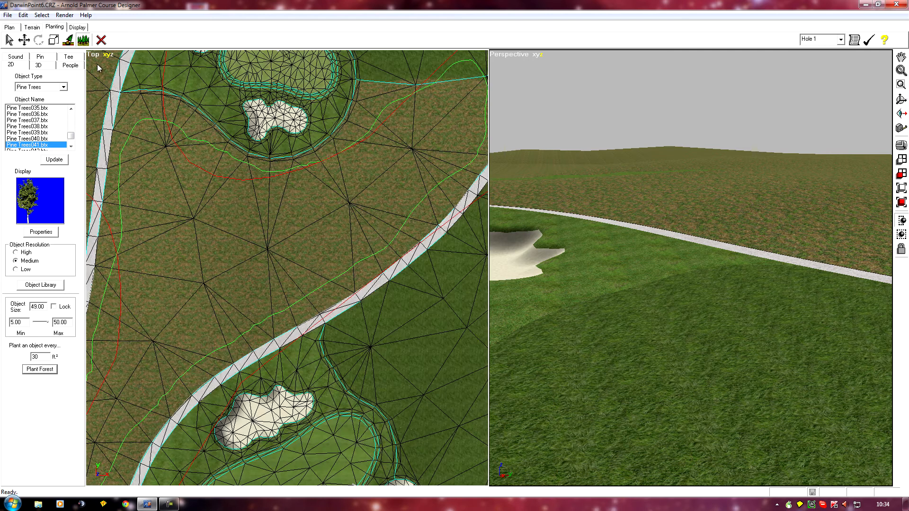
pyautogui.moveTo(329, 291)
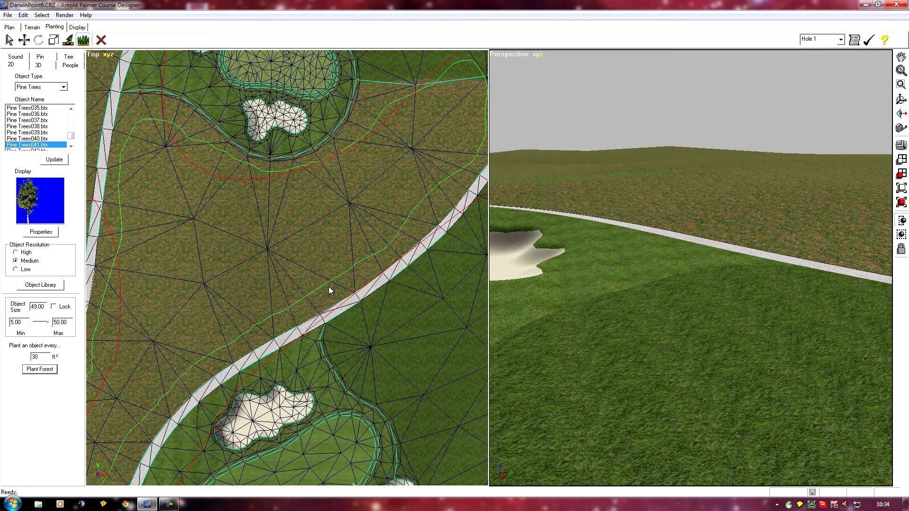
pyautogui.moveTo(329, 287)
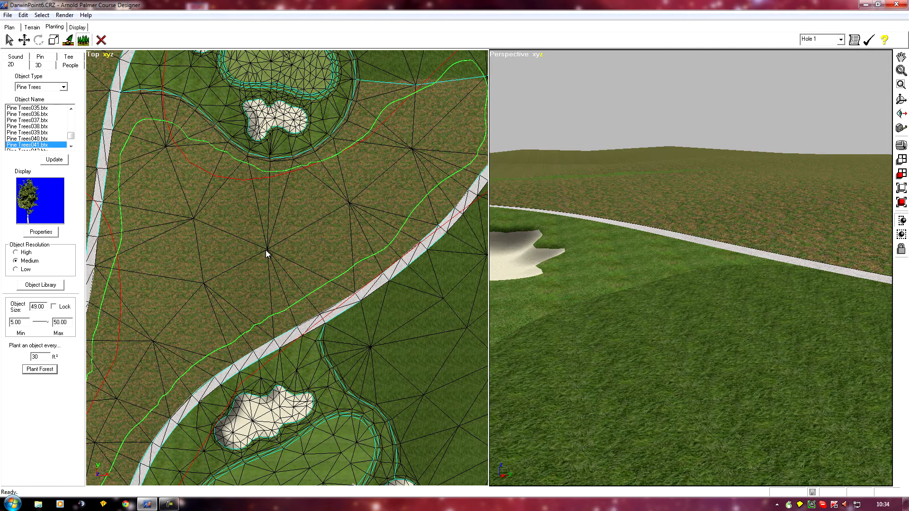
pyautogui.moveTo(293, 275)
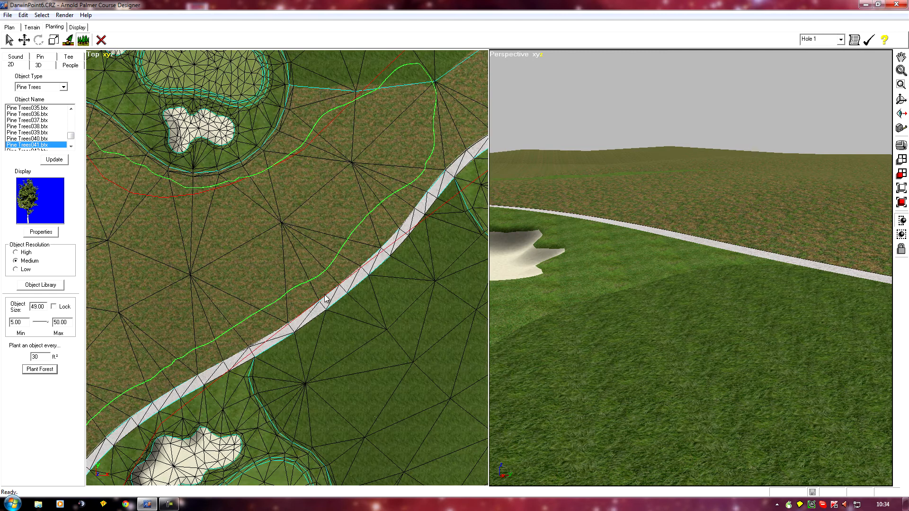
pyautogui.moveTo(295, 284)
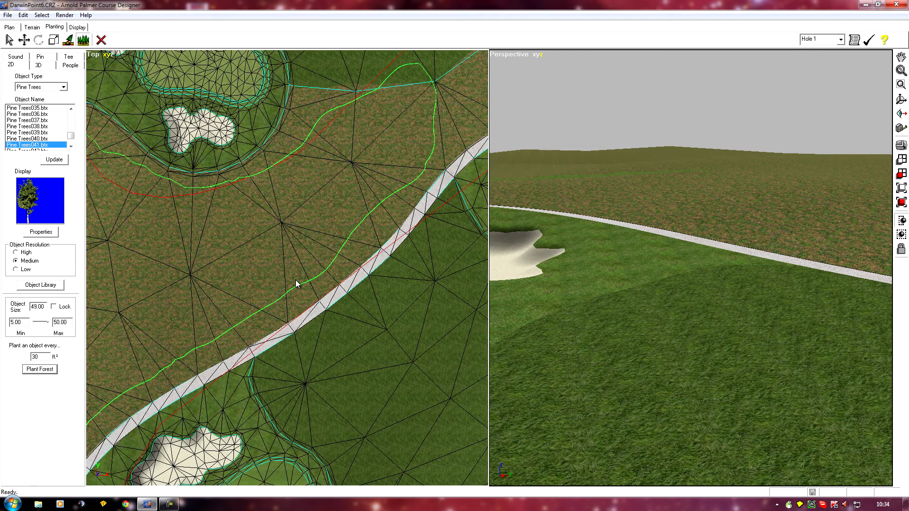
pyautogui.moveTo(237, 262)
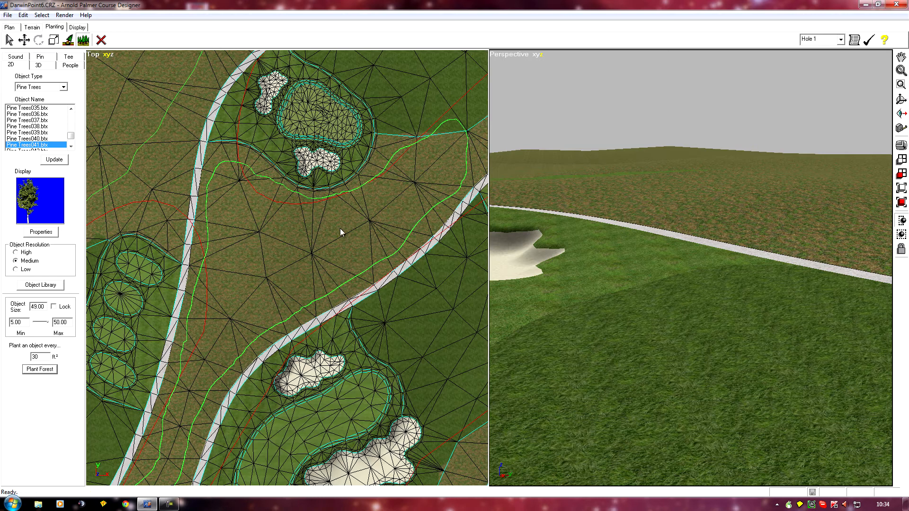
pyautogui.moveTo(33, 389)
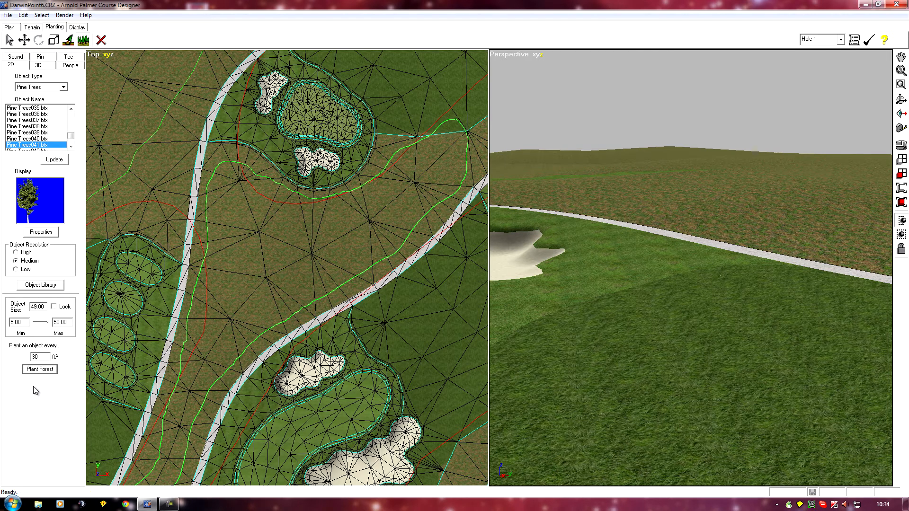
pyautogui.click(40, 370)
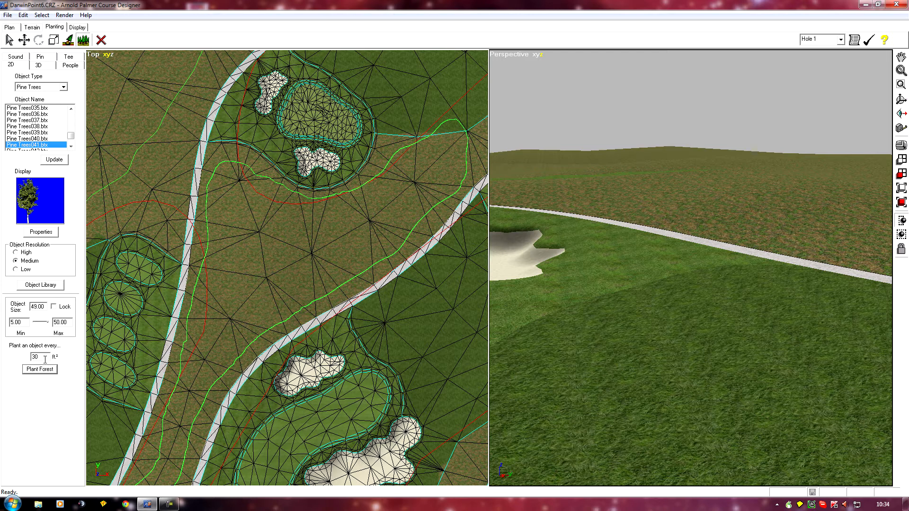
pyautogui.moveTo(51, 393)
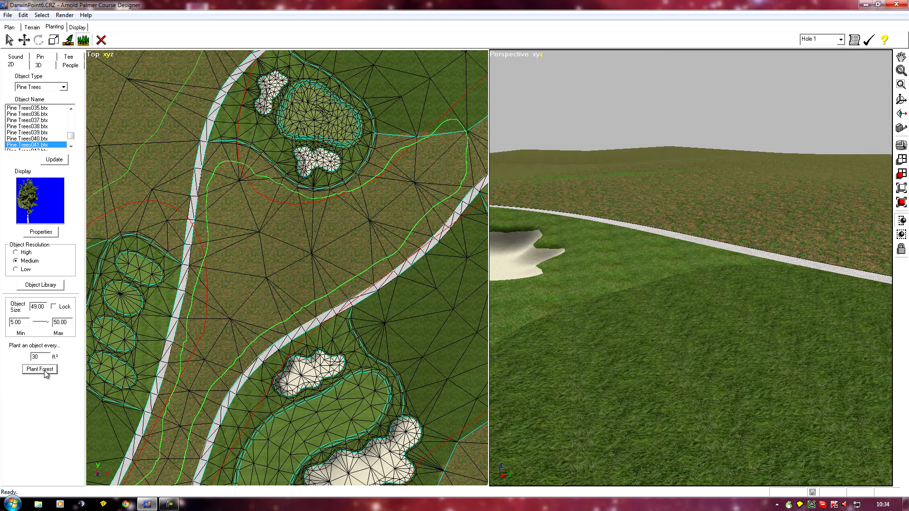
# Plant a forest of the selected pine model across the rough between the cart paths.
pyautogui.click(39, 369)
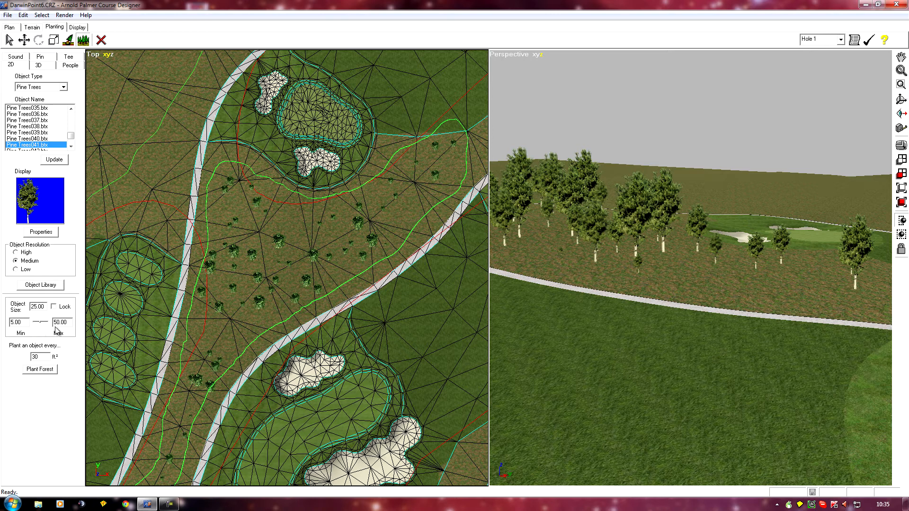
pyautogui.moveTo(548, 322)
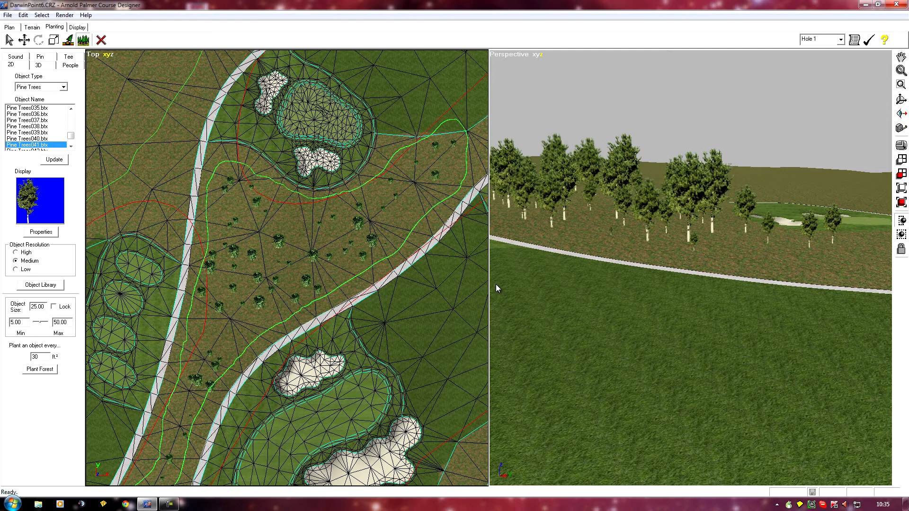
pyautogui.moveTo(412, 285)
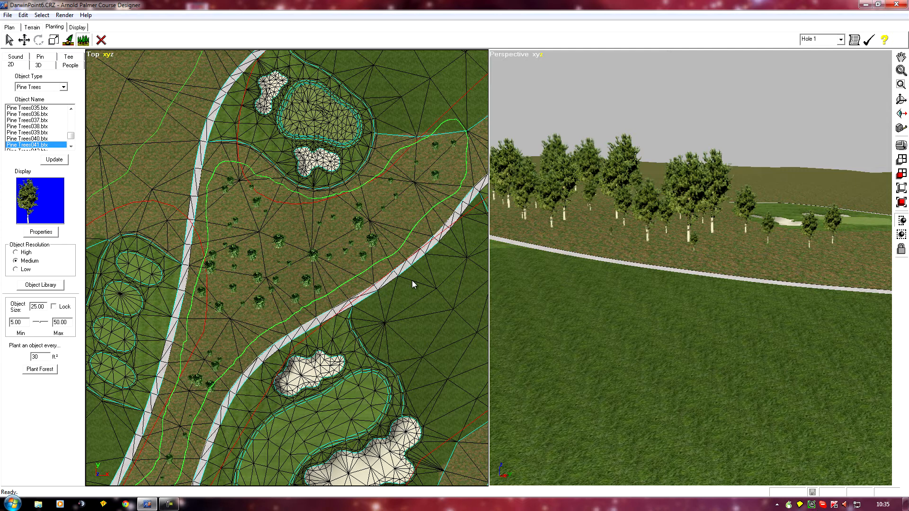
pyautogui.moveTo(365, 276)
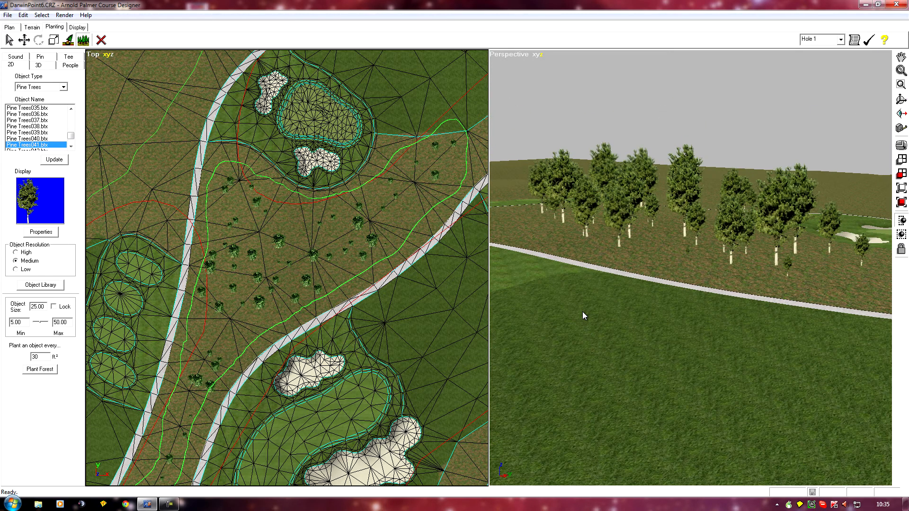
pyautogui.moveTo(664, 311)
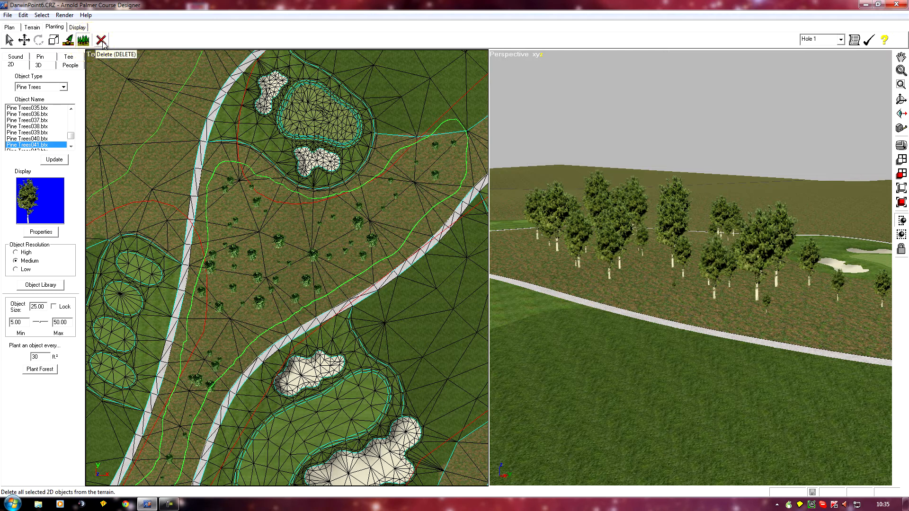
# Delete 50 % of the current pine objects in the planted shape.
pyautogui.click(100, 39)
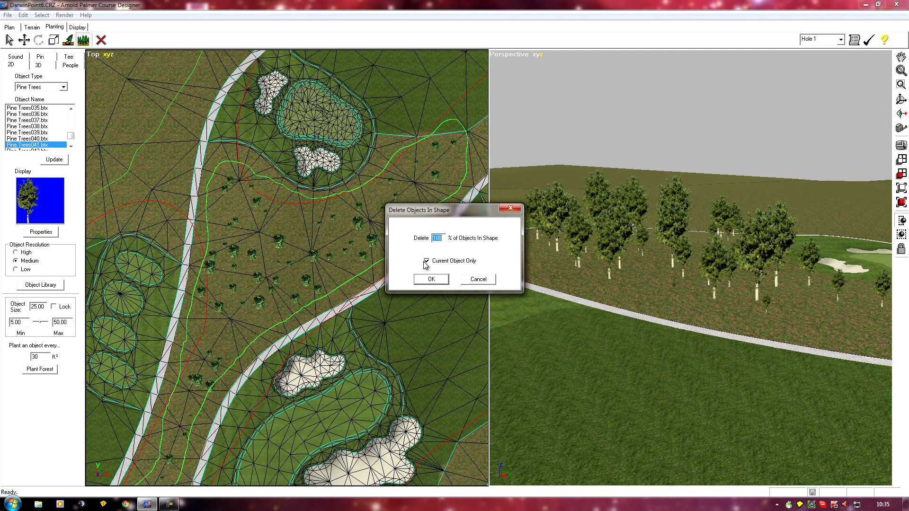
pyautogui.moveTo(436, 251)
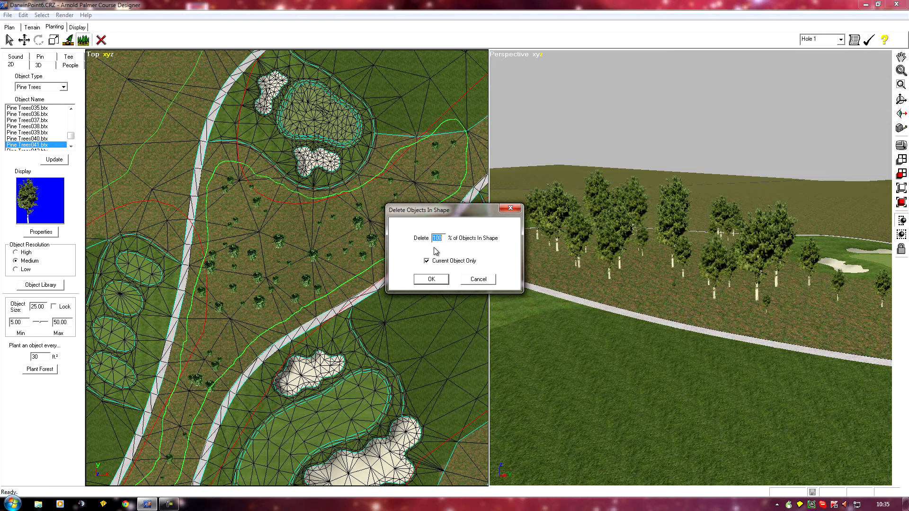
pyautogui.moveTo(513, 268)
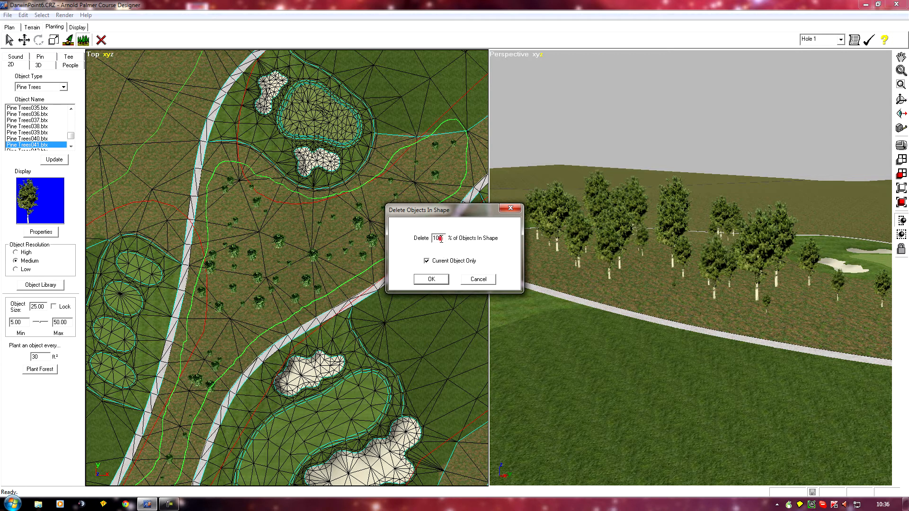
pyautogui.write('5')
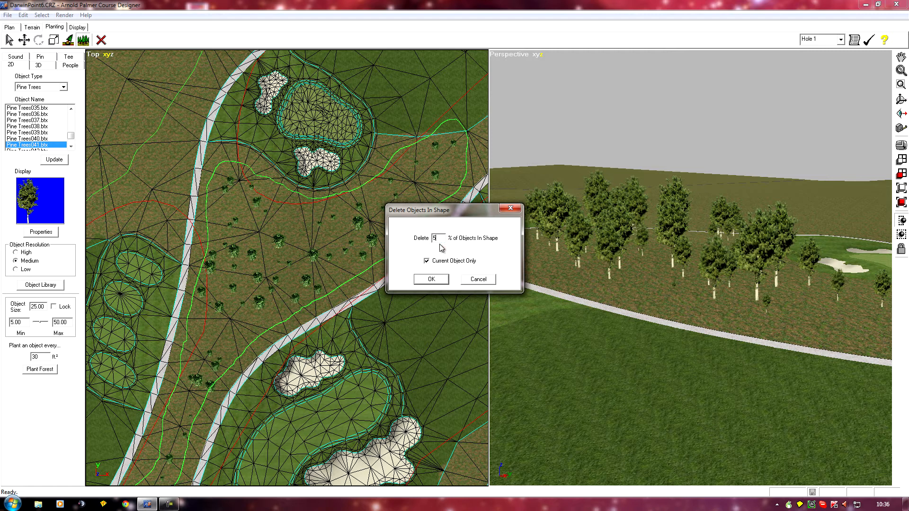
pyautogui.write('0')
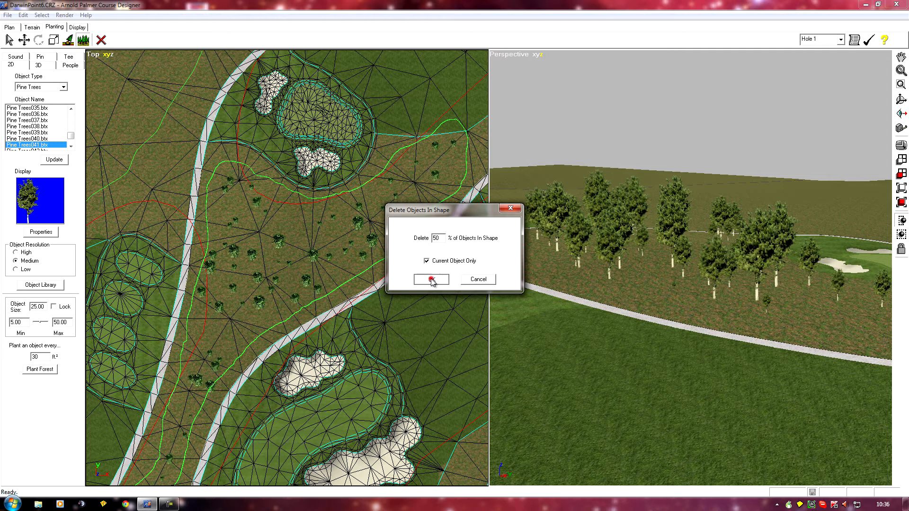
pyautogui.click(429, 279)
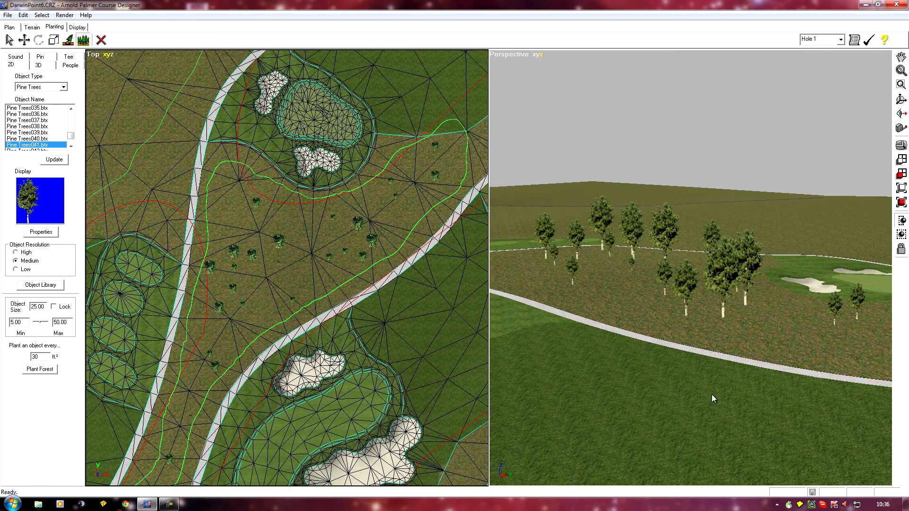
pyautogui.moveTo(275, 229)
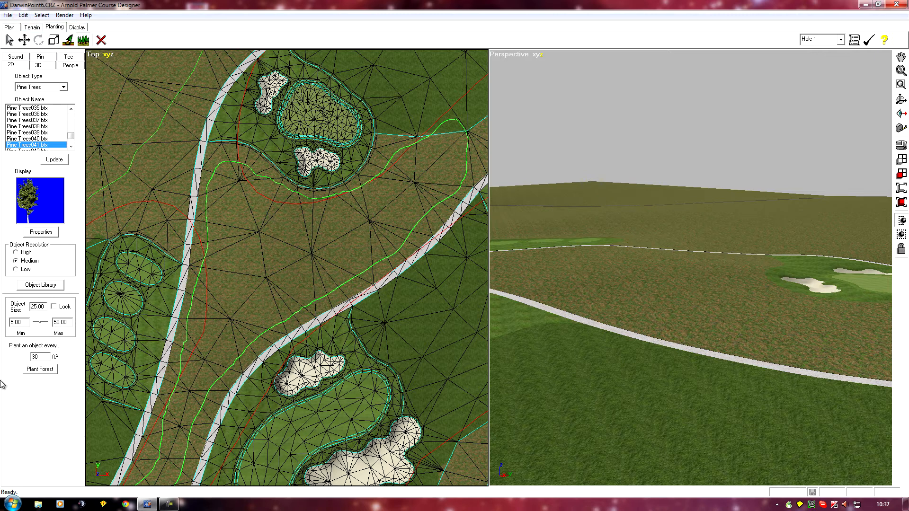
# Set spacing to one object every 45 ft² and plant a sparser pine forest.
pyautogui.click(36, 356)
pyautogui.write('45')
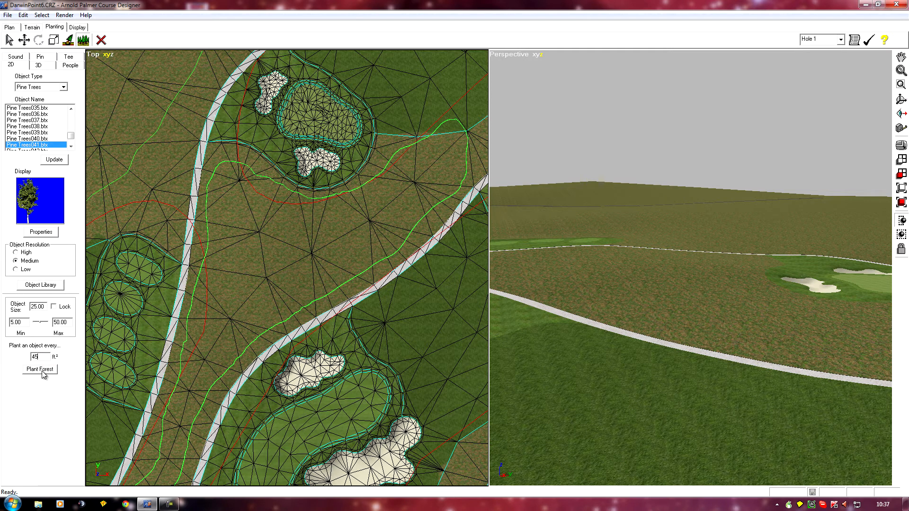
pyautogui.click(39, 369)
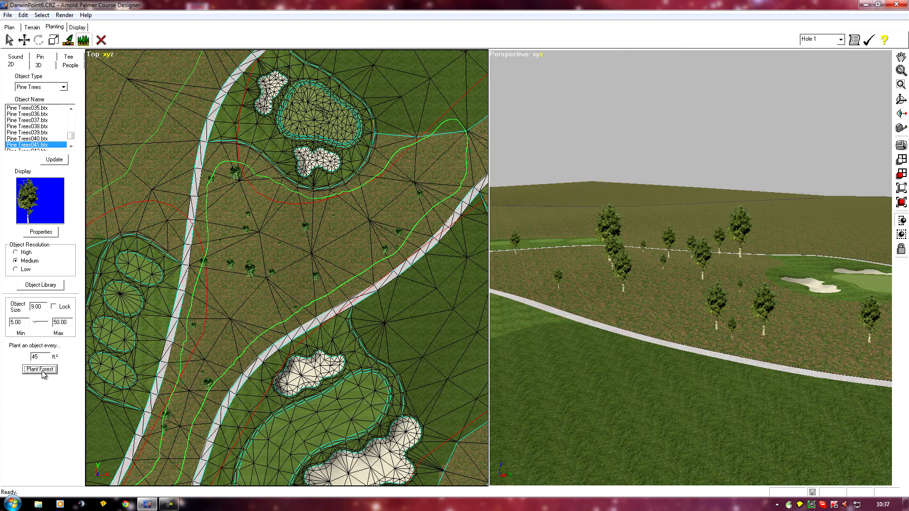
pyautogui.moveTo(847, 333)
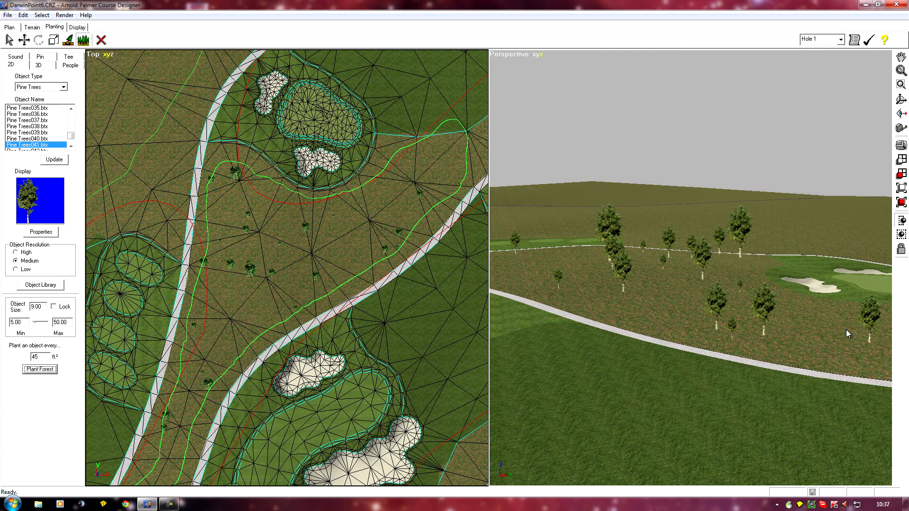
pyautogui.moveTo(573, 373)
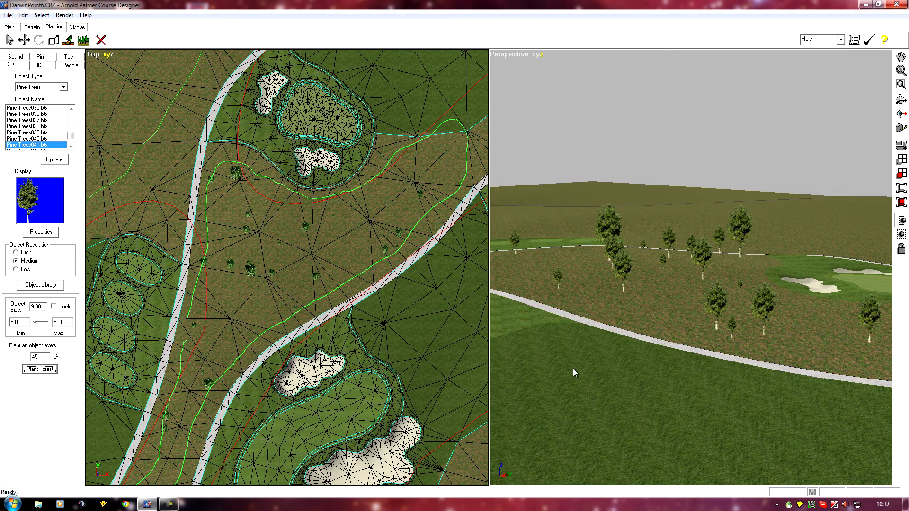
pyautogui.moveTo(542, 375)
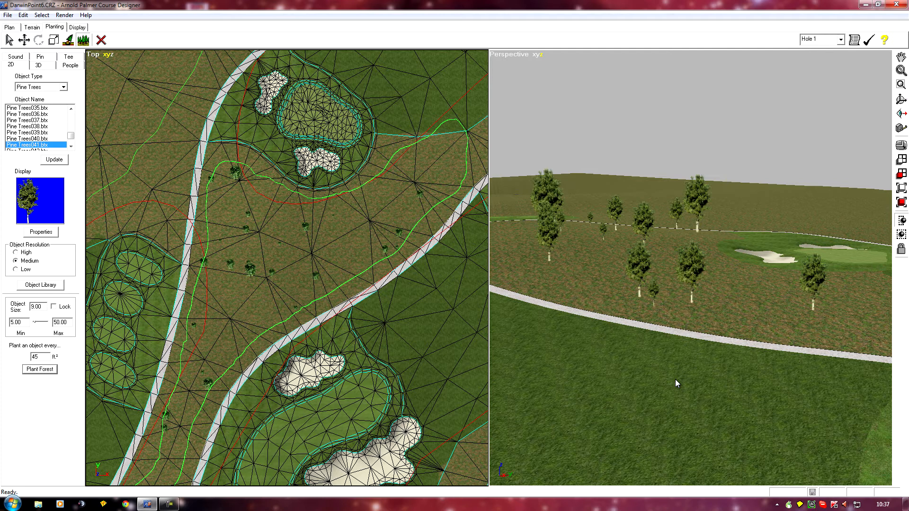
pyautogui.moveTo(310, 405)
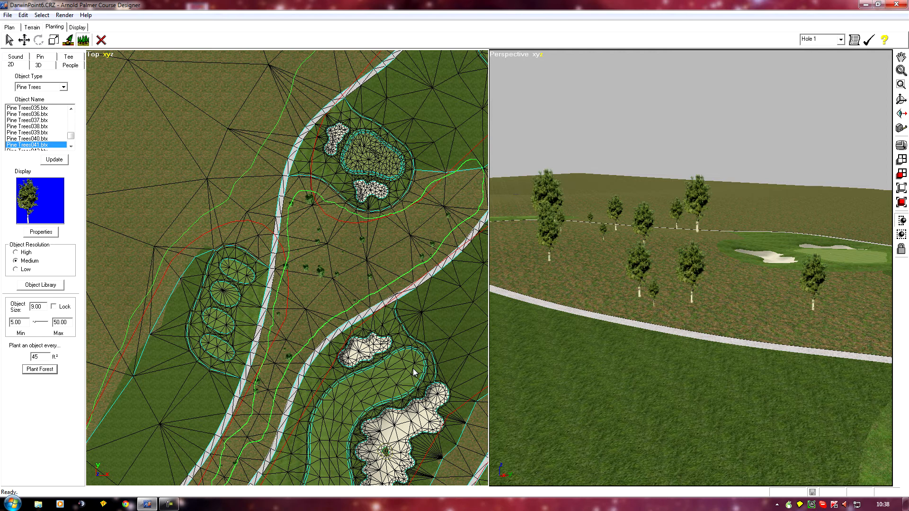
pyautogui.moveTo(375, 365)
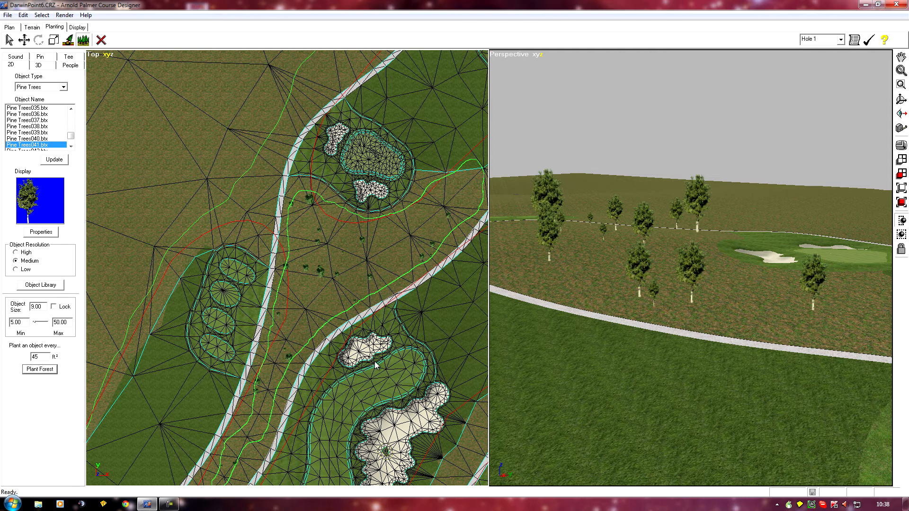
pyautogui.moveTo(373, 362)
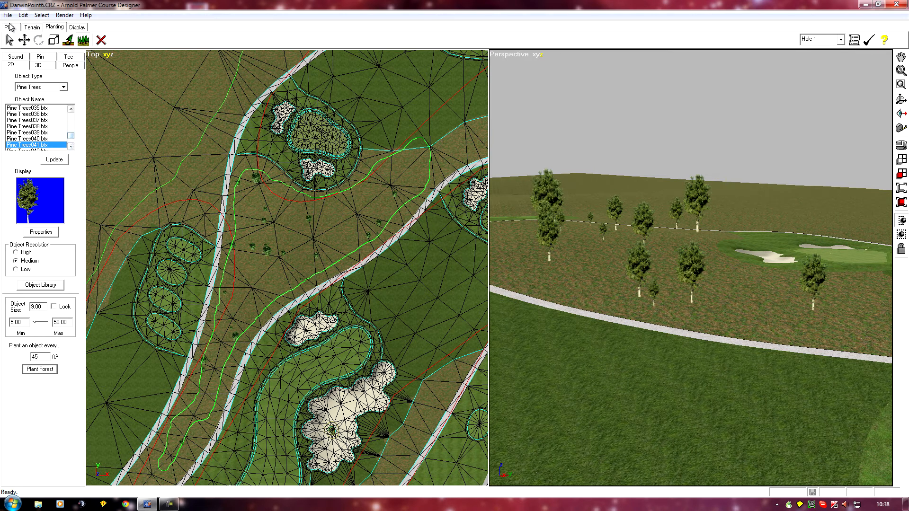
# Undo the previous forest, choose Pine Trees045 at 30 ft² spacing and plant it in the rough.
pyautogui.click(24, 14)
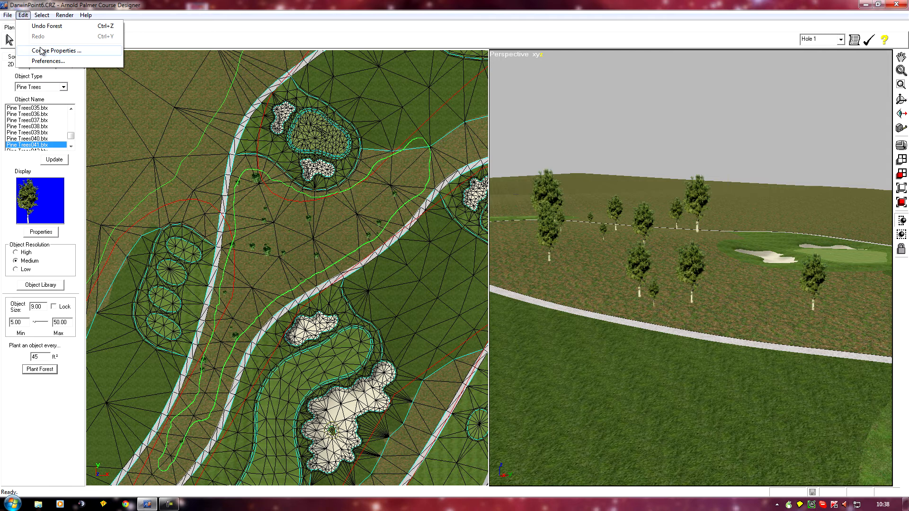
pyautogui.moveTo(40, 36)
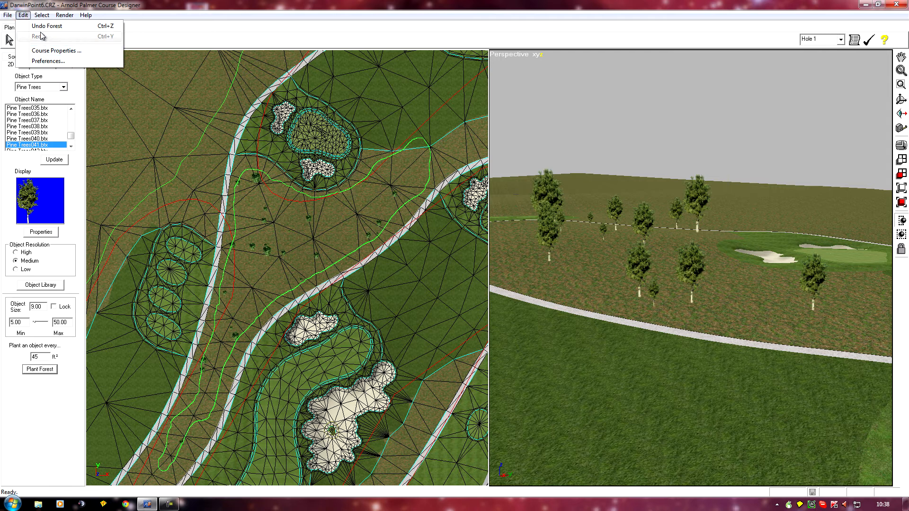
pyautogui.click(46, 26)
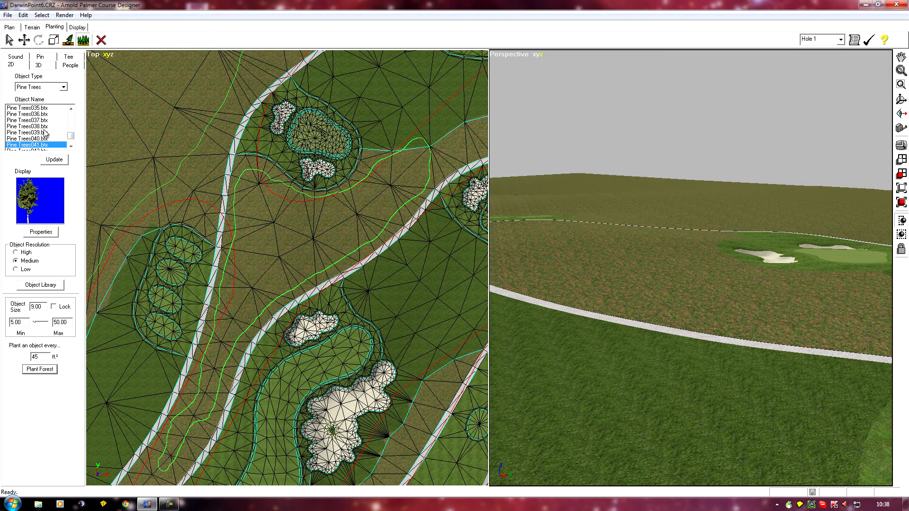
pyautogui.click(70, 147)
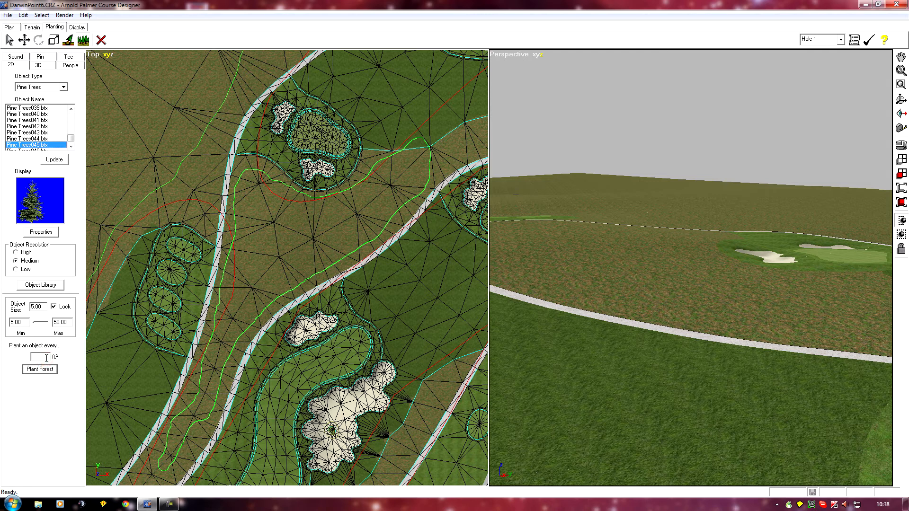
pyautogui.write('30')
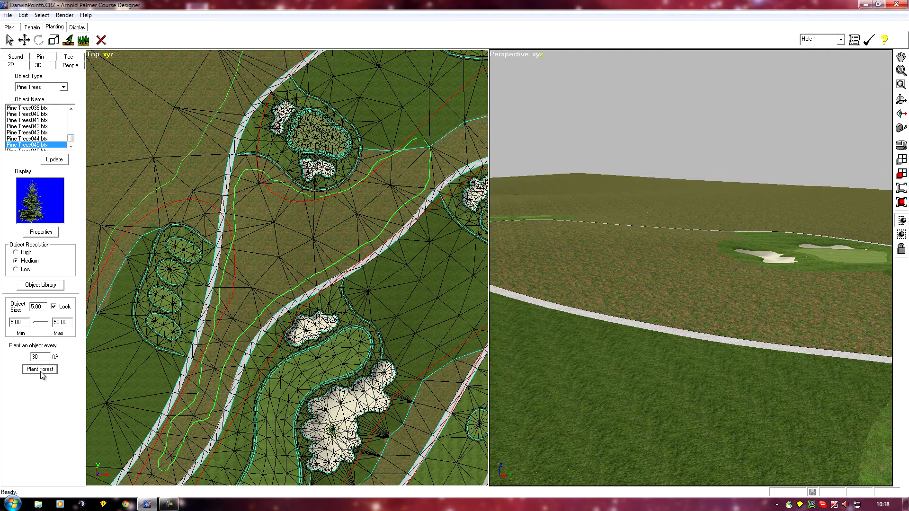
pyautogui.click(39, 369)
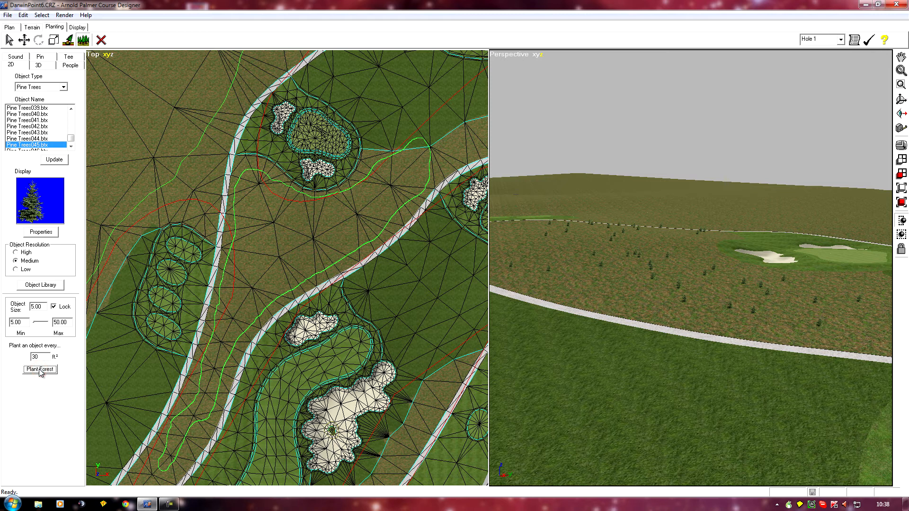
pyautogui.moveTo(49, 311)
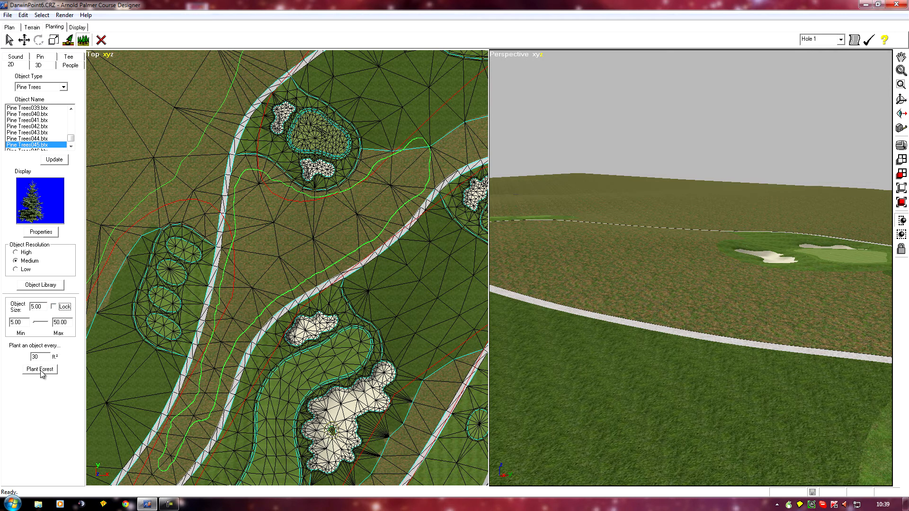
# Unlock object size to Min 10 / Max 30 and plant two rounds of mixed-height pines.
pyautogui.click(17, 322)
pyautogui.write('10')
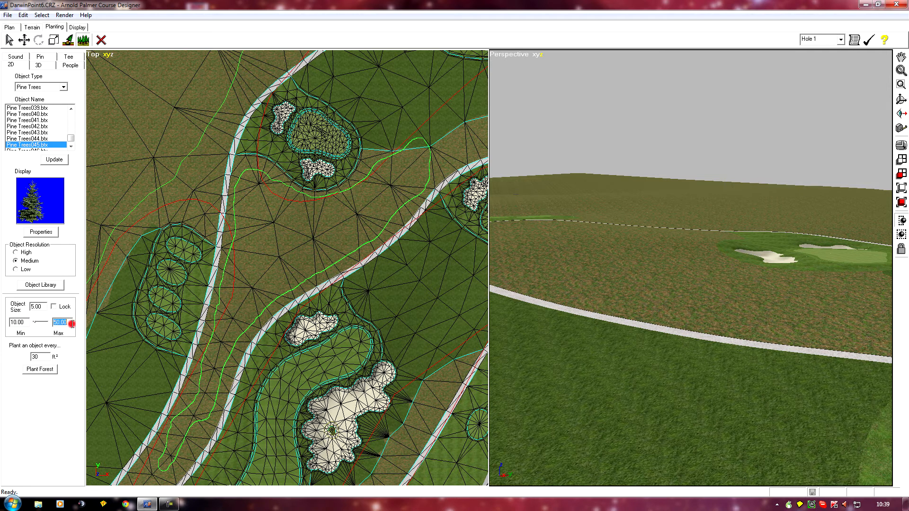
pyautogui.write('30')
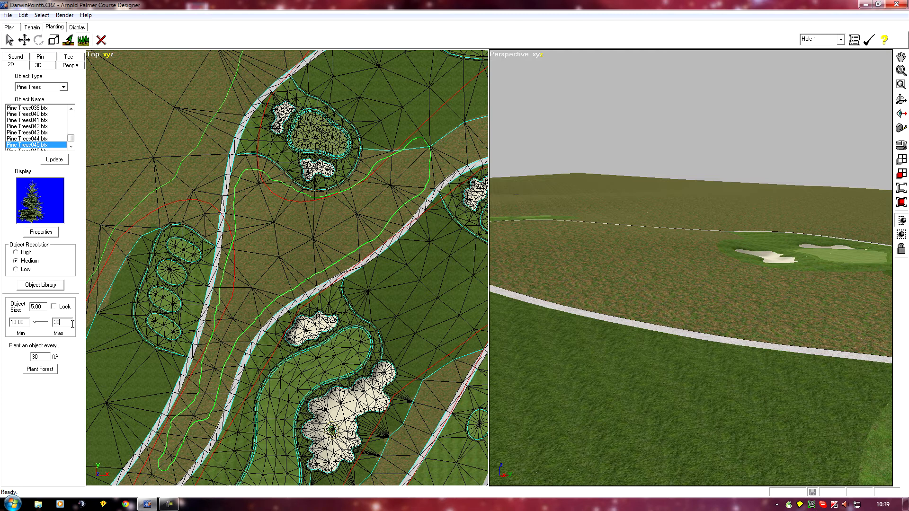
pyautogui.click(40, 369)
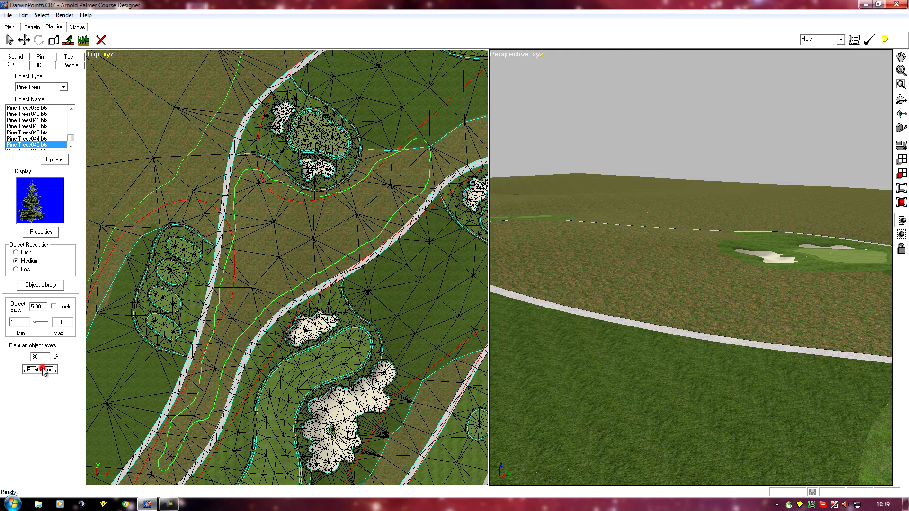
pyautogui.click(39, 369)
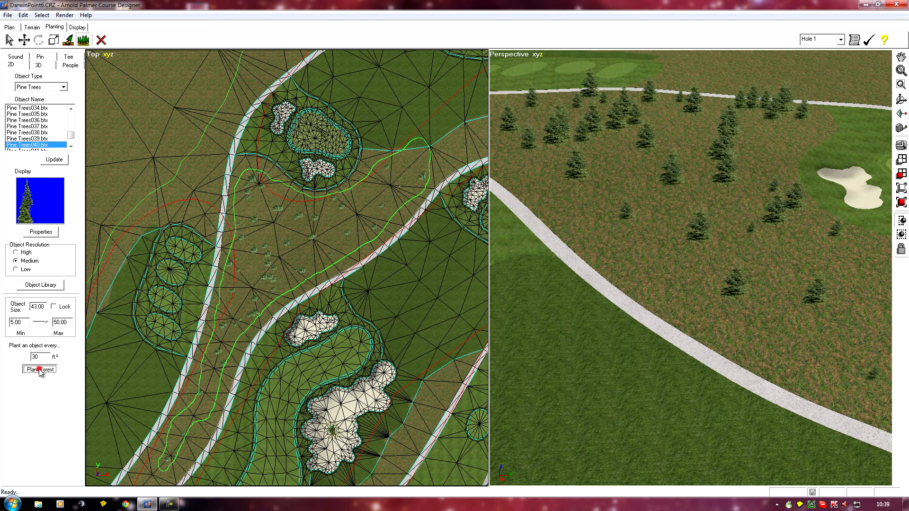
pyautogui.click(39, 369)
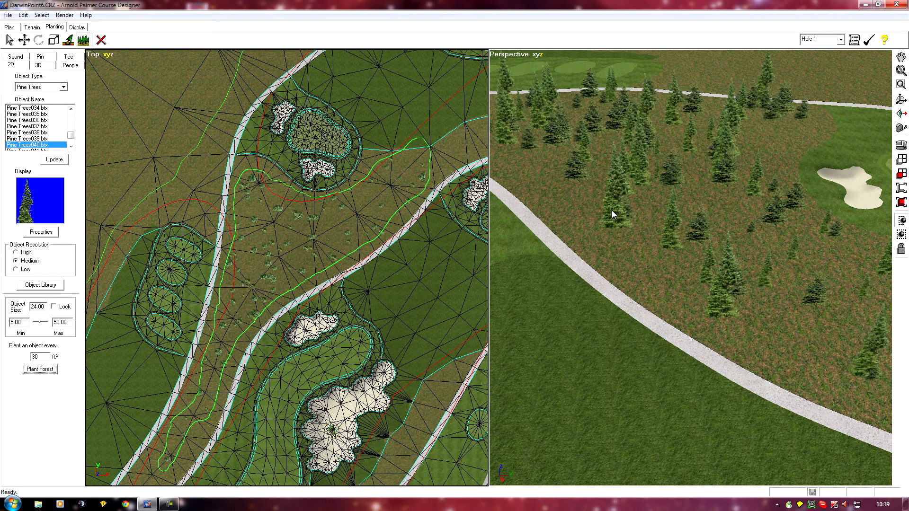
pyautogui.moveTo(621, 202)
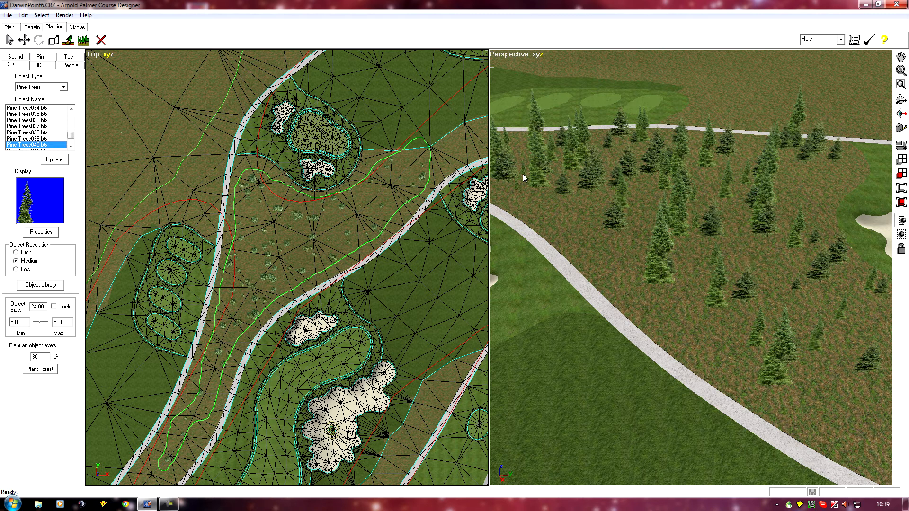
pyautogui.moveTo(532, 181)
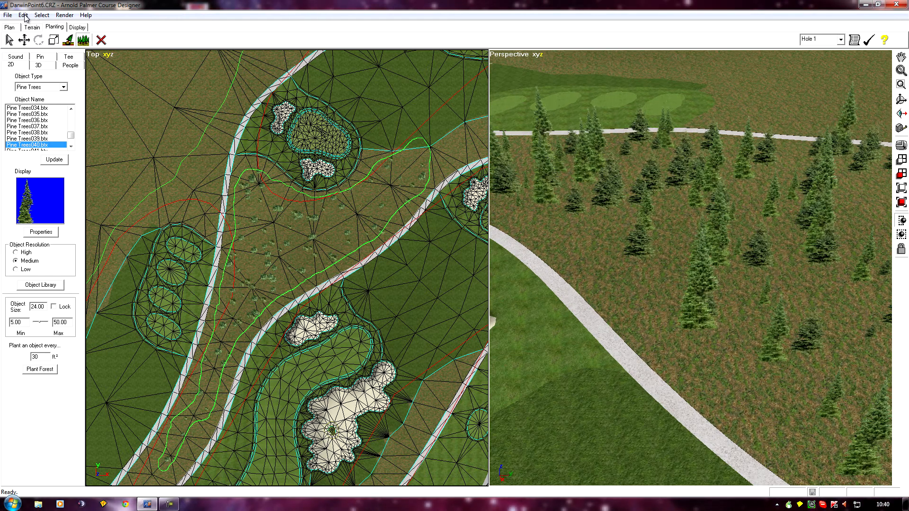
# Undo the most recent forest pass via Edit > Undo Forest.
pyautogui.click(23, 15)
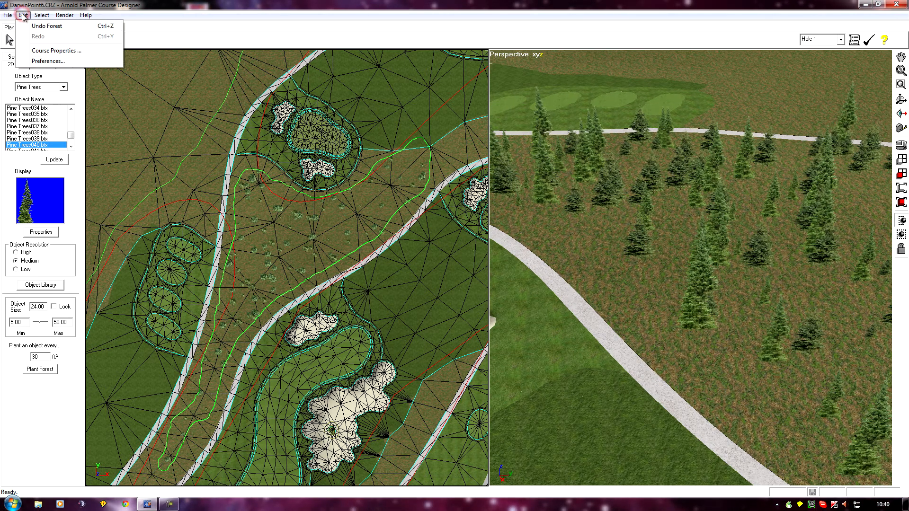
pyautogui.click(46, 26)
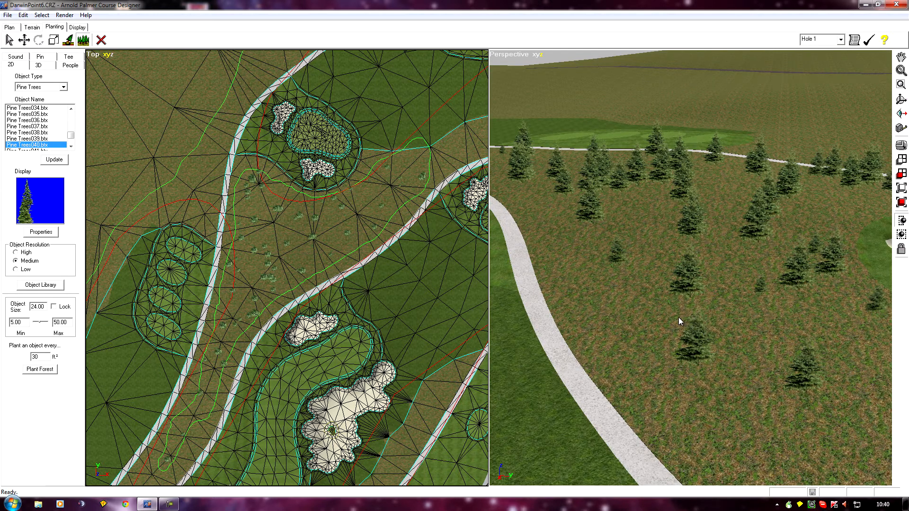
pyautogui.moveTo(94, 120)
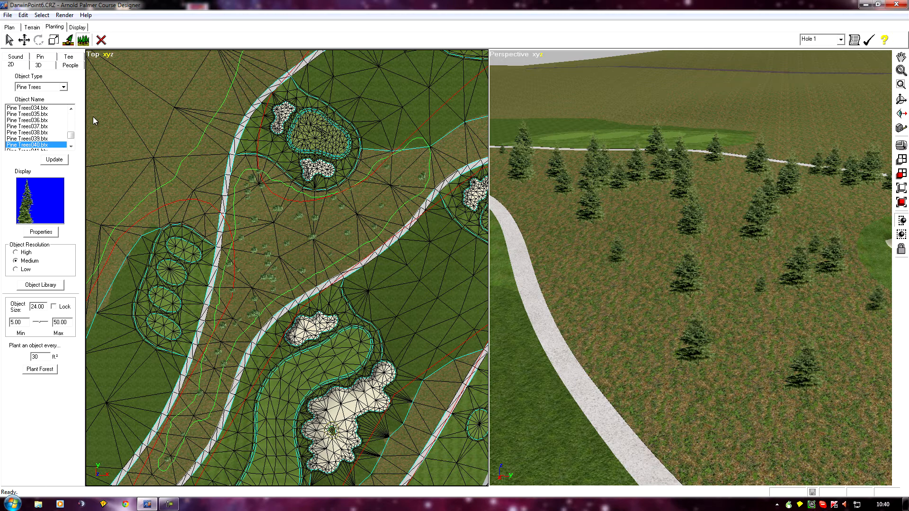
# Select several pines in the perspective view, choose Pine Trees043 and start Update Objects.
pyautogui.click(8, 40)
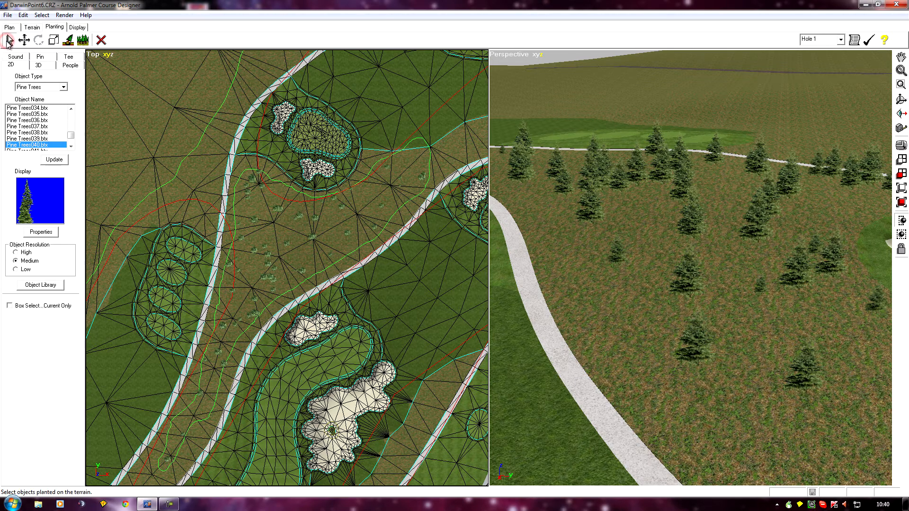
pyautogui.click(669, 221)
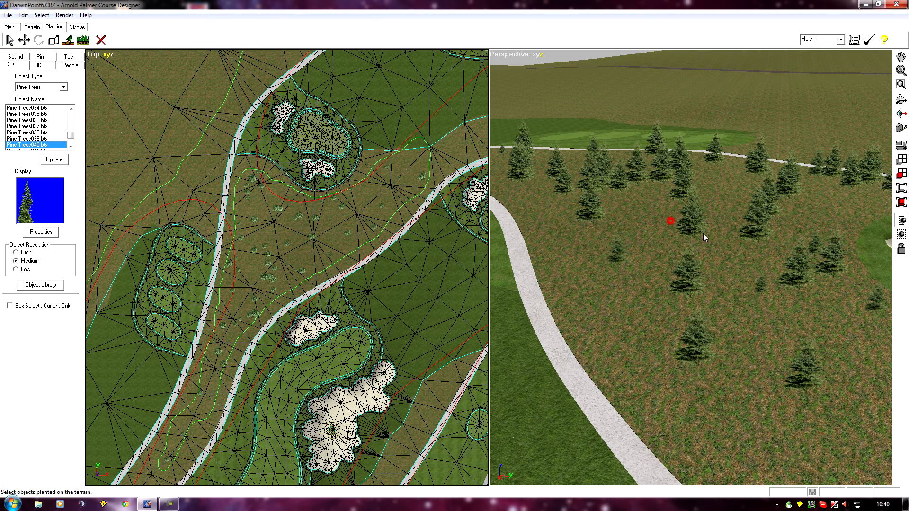
pyautogui.click(669, 222)
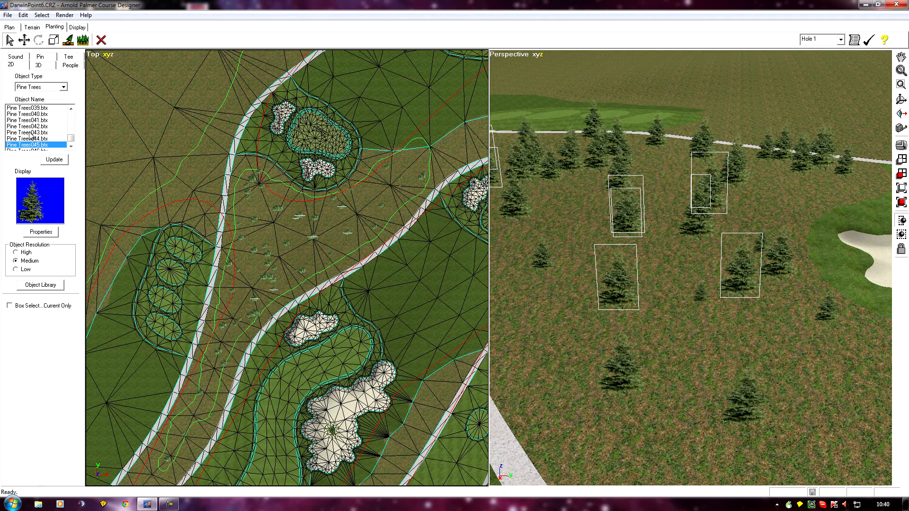
pyautogui.click(28, 132)
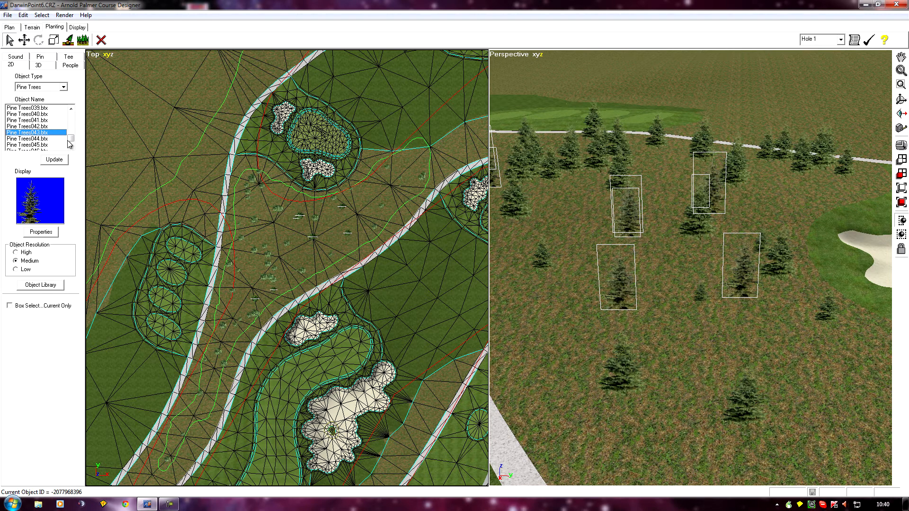
pyautogui.click(53, 159)
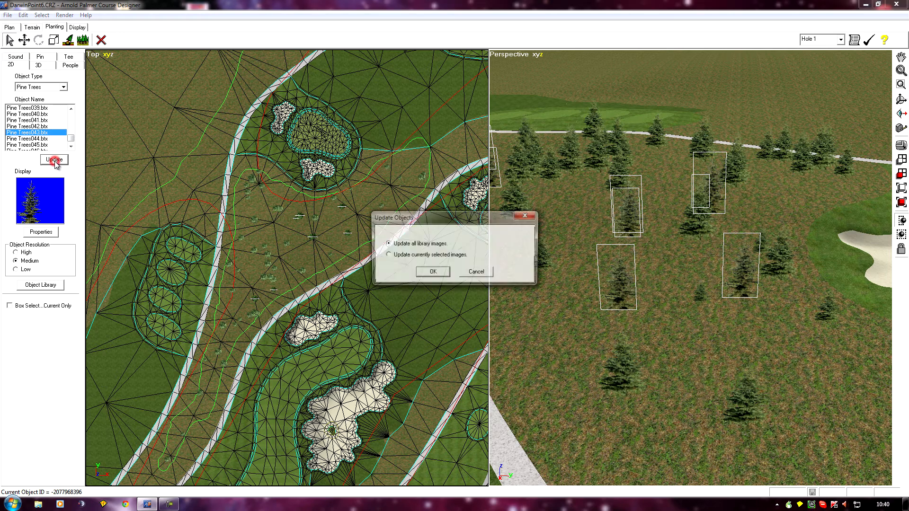
# Update only the currently selected images to the Pine Trees043 model.
pyautogui.click(387, 255)
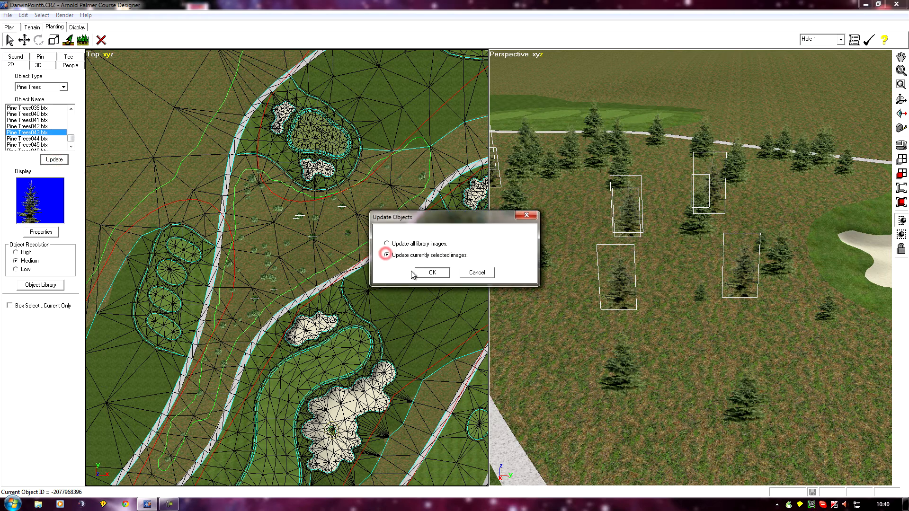
pyautogui.click(430, 272)
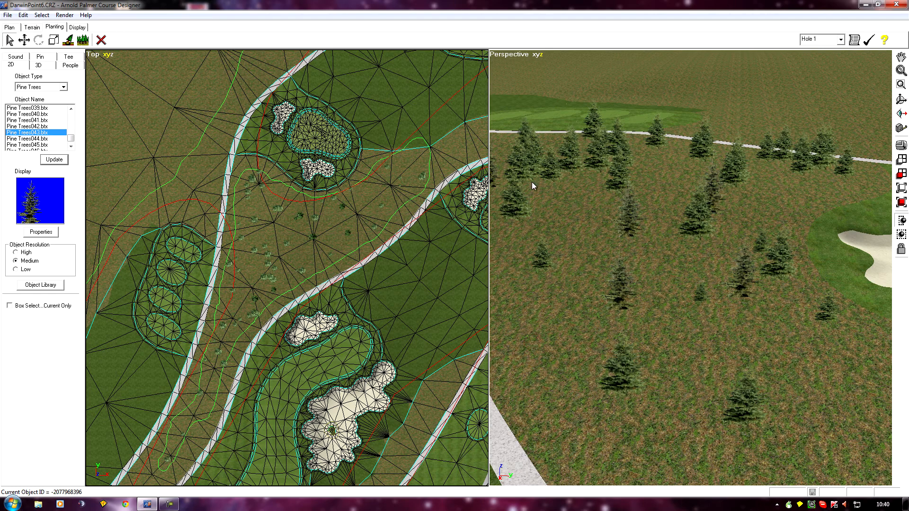
pyautogui.moveTo(676, 236)
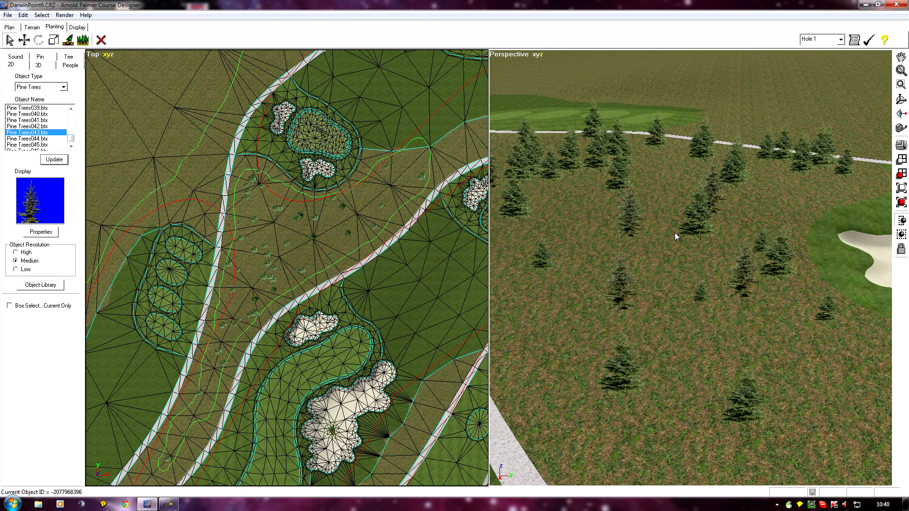
pyautogui.moveTo(547, 171)
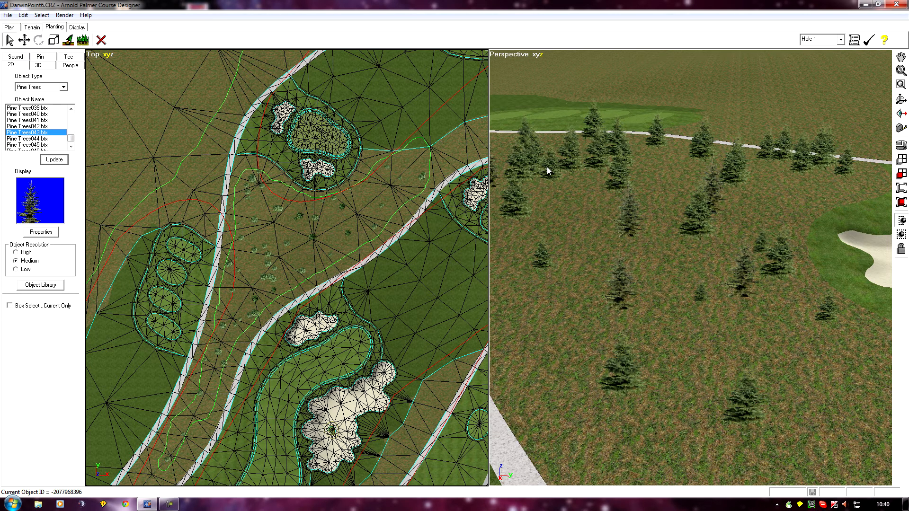